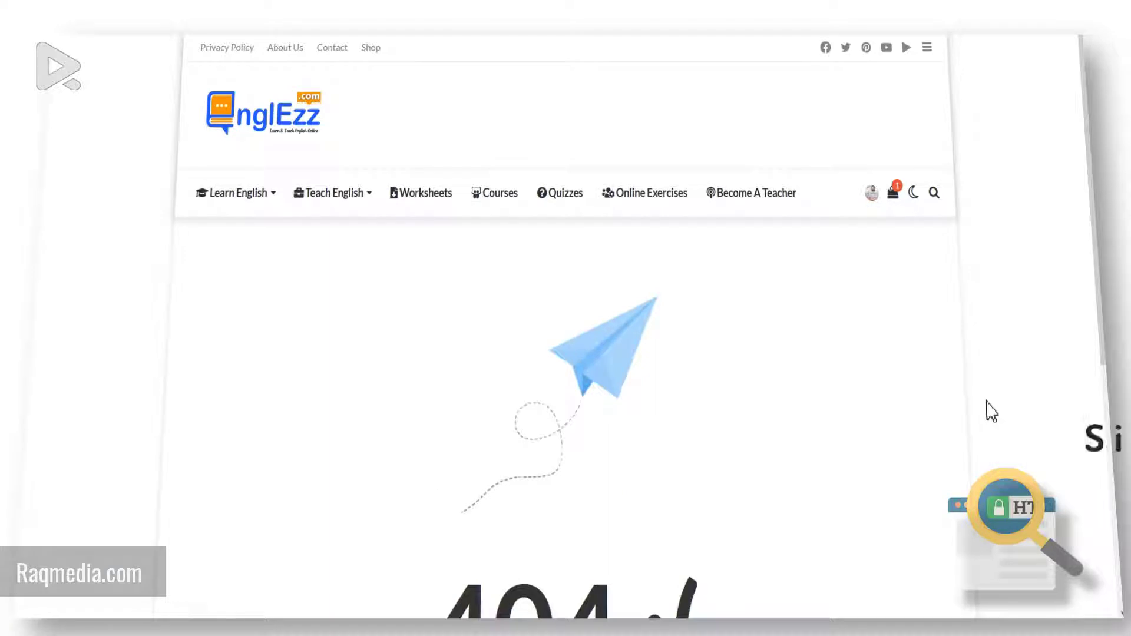
- Scroll the Sitemaps report to the submitted sitemap index showing Couldn't fetch
scroll(down, 3)
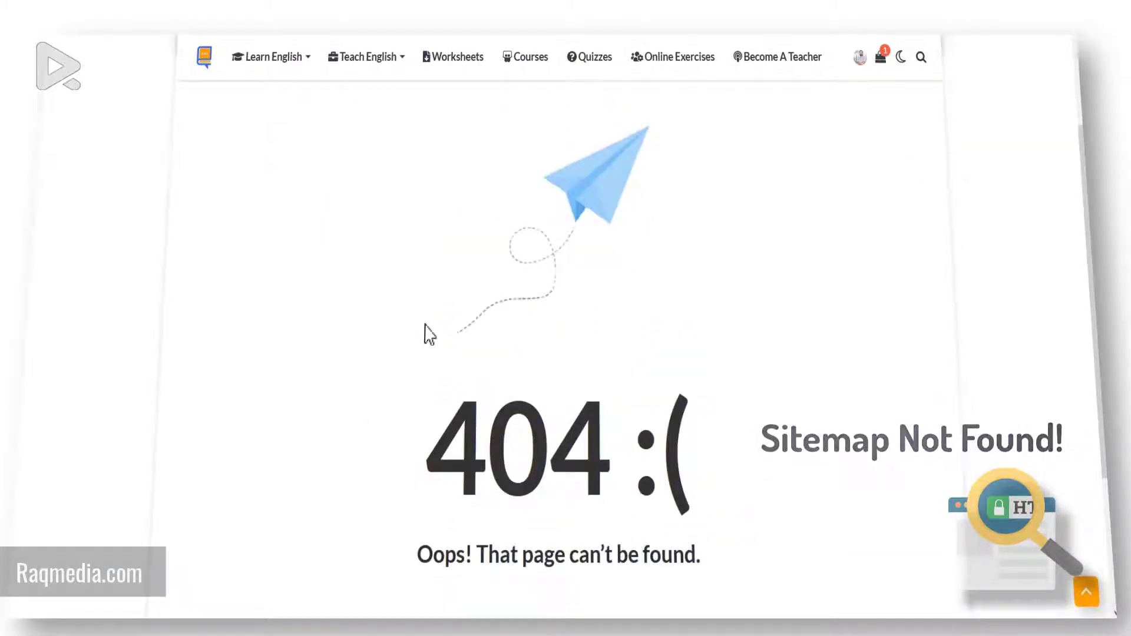
scroll(down, 3)
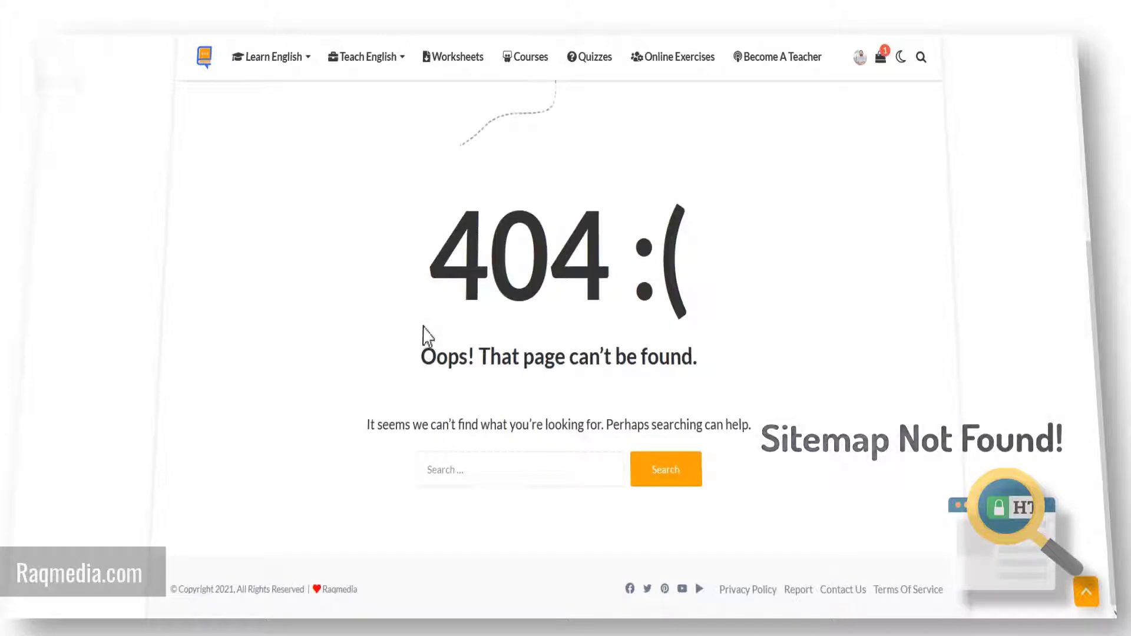
scroll(up, 3)
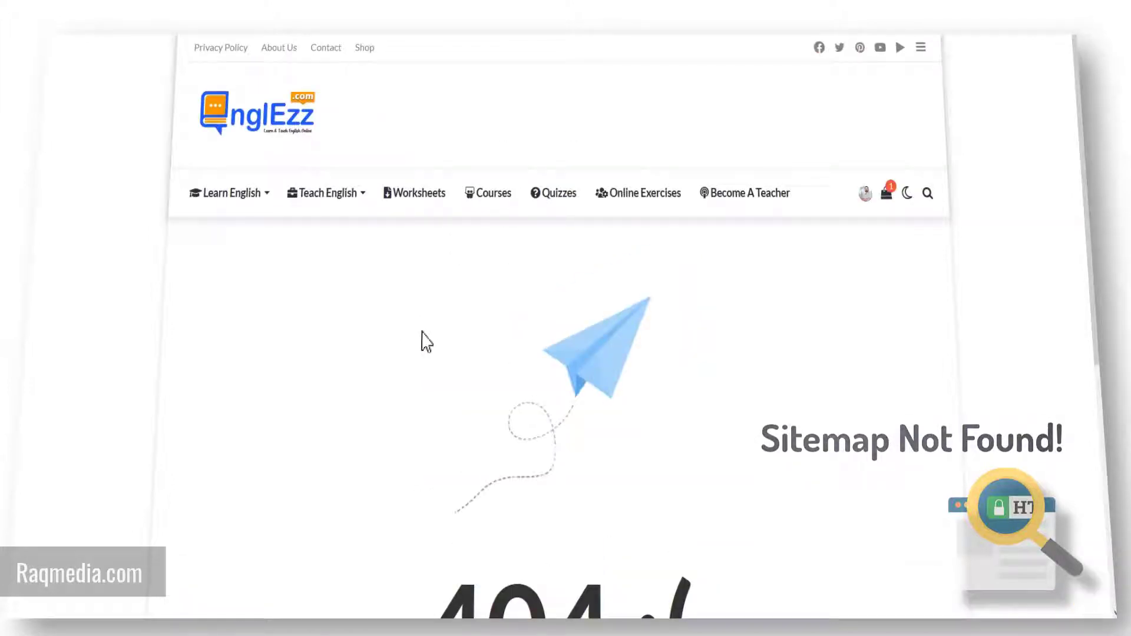
scroll(down, 3)
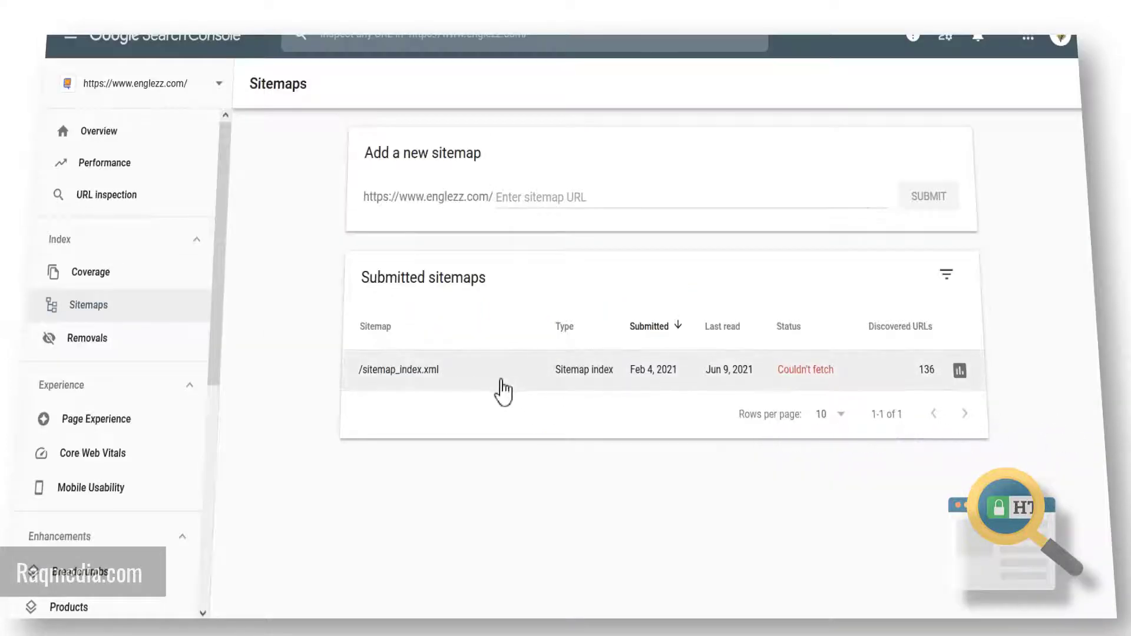
mouse_move(239, 593)
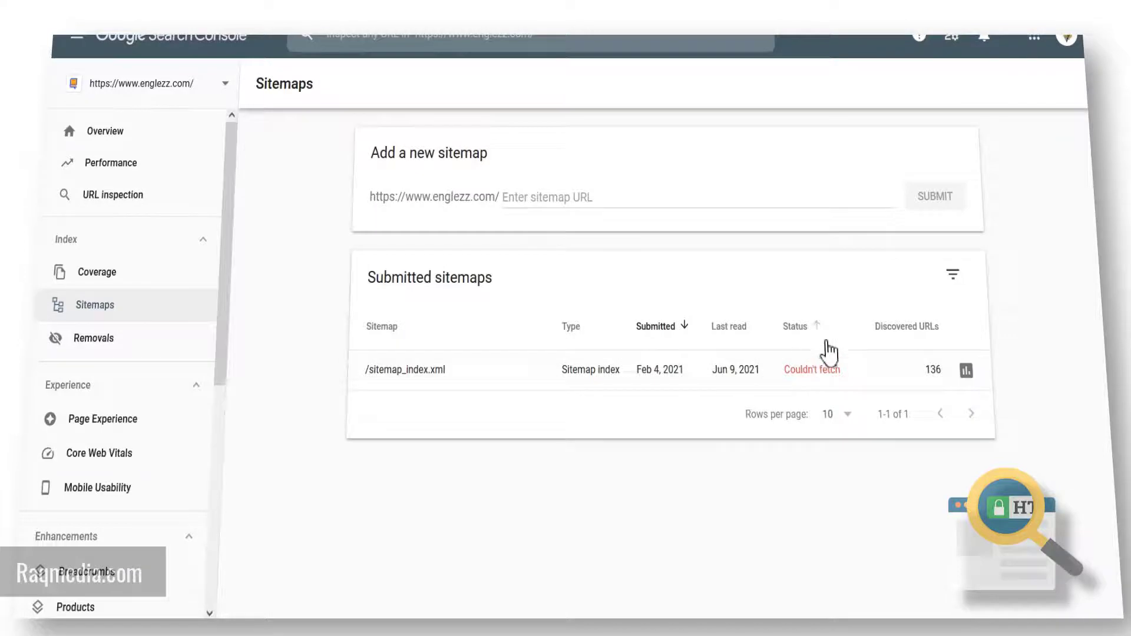
mouse_move(822, 390)
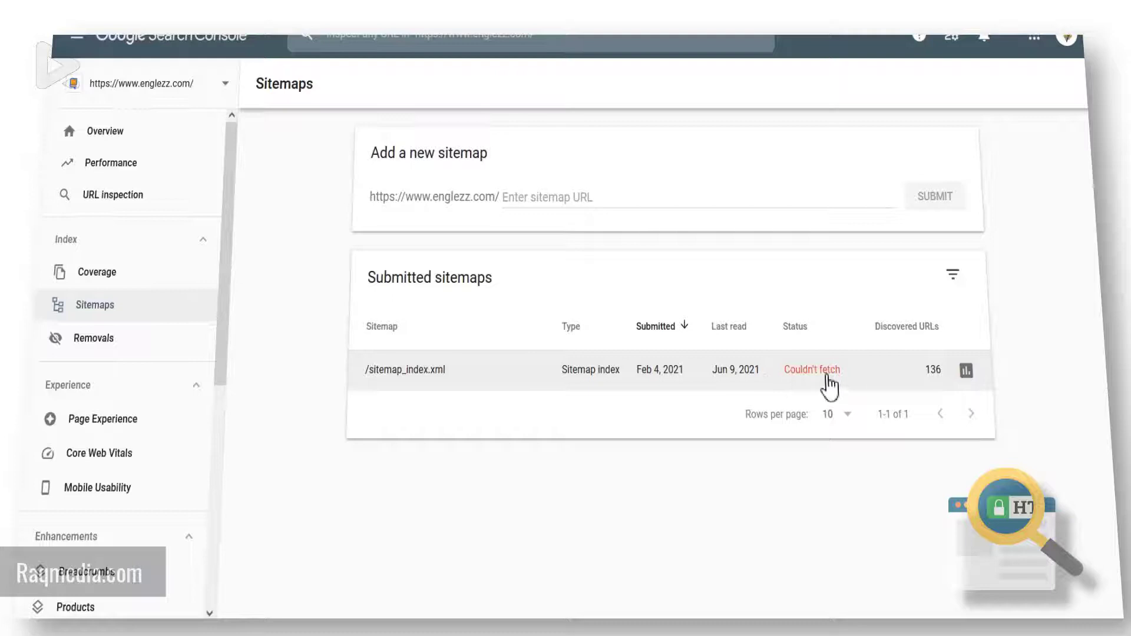
- View /sitemap_index.xml details: General HTTP error, six child sitemaps, tutor_quiz-sitemap.xml with one error
click(406, 368)
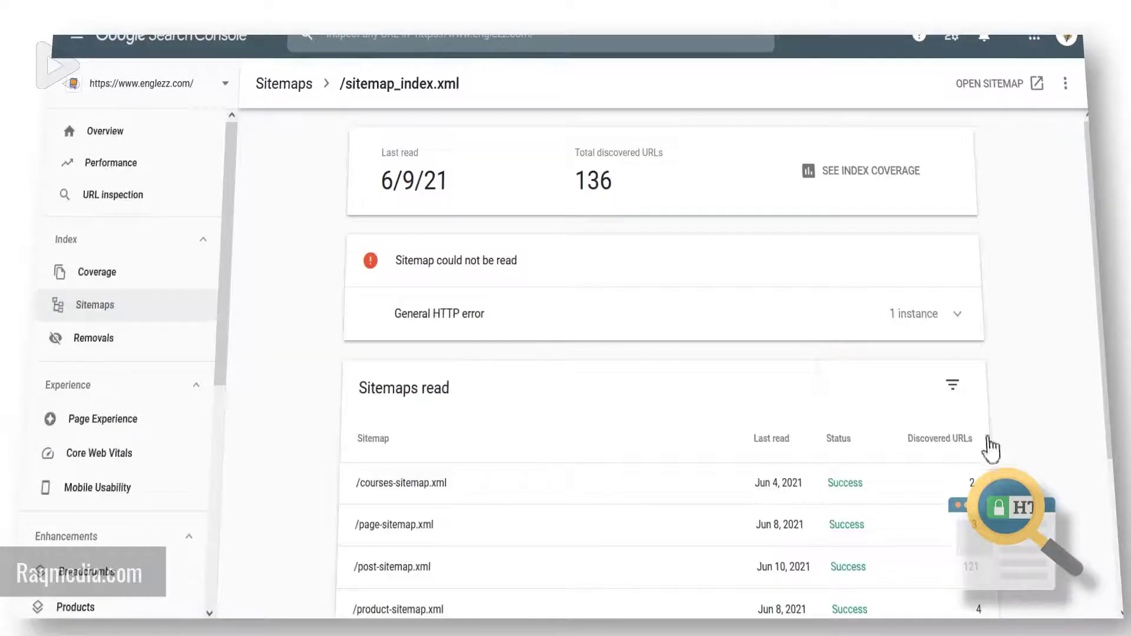
scroll(down, 3)
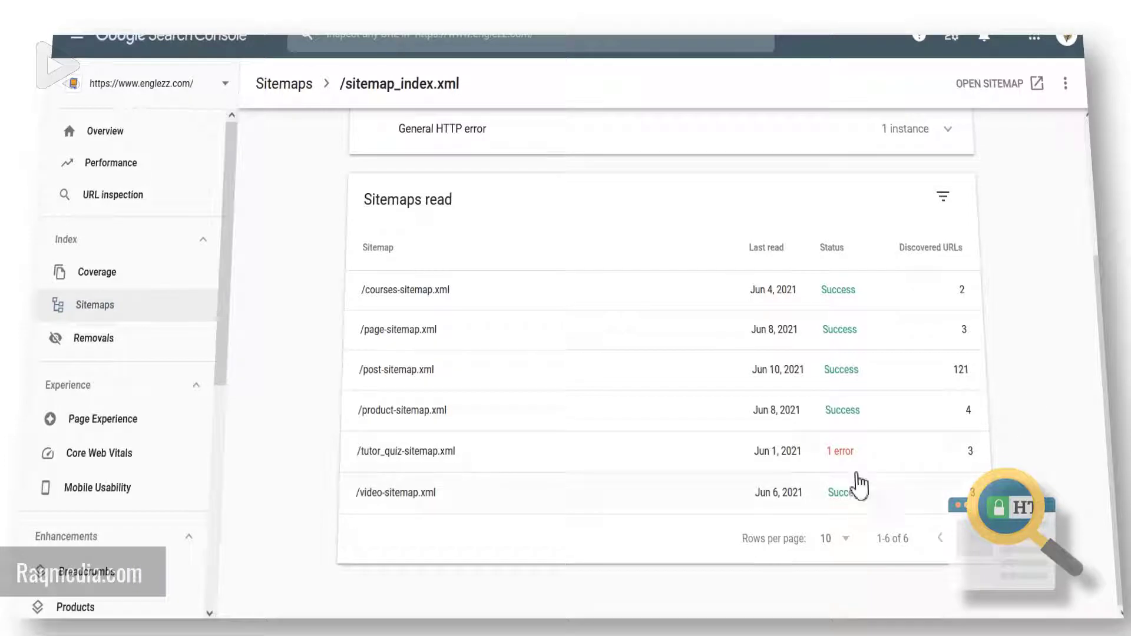
mouse_move(862, 390)
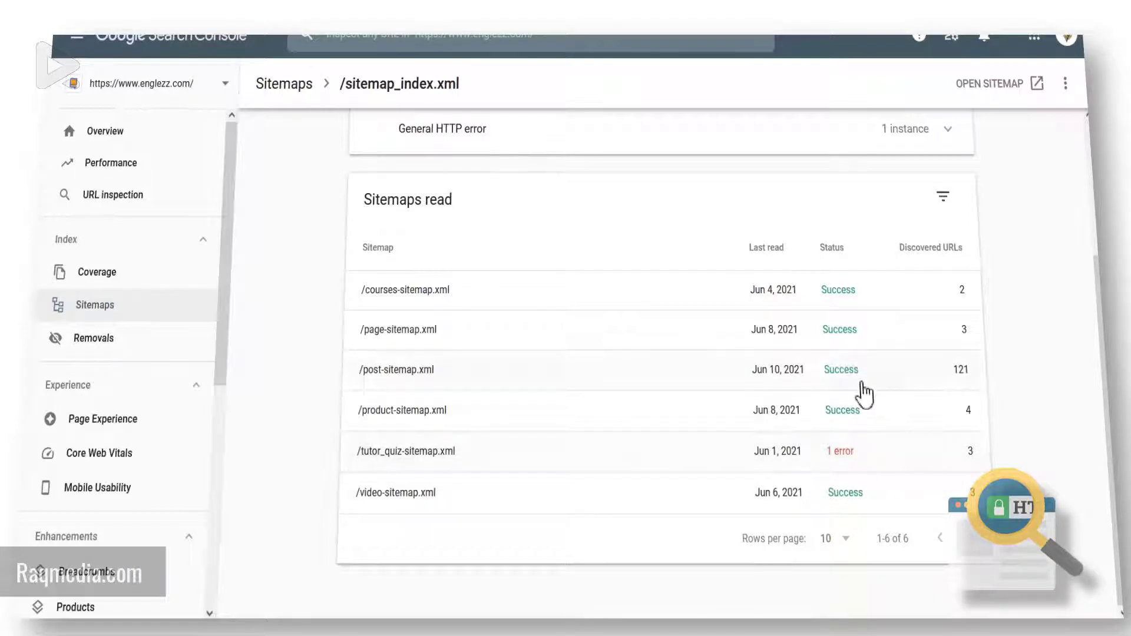
mouse_move(842, 502)
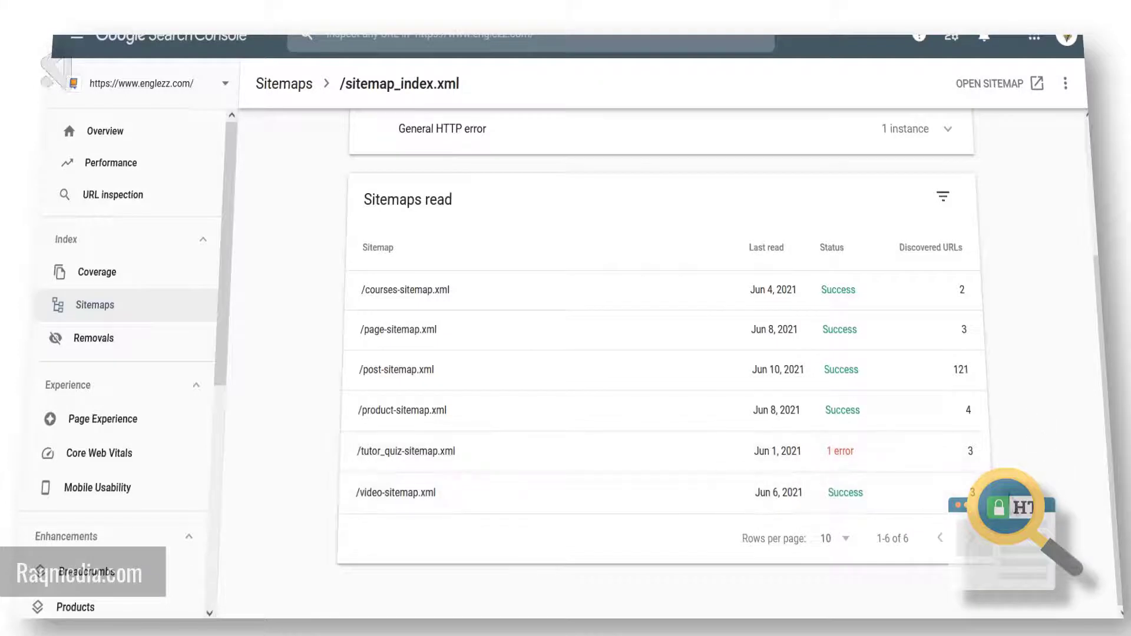
scroll(up, 3)
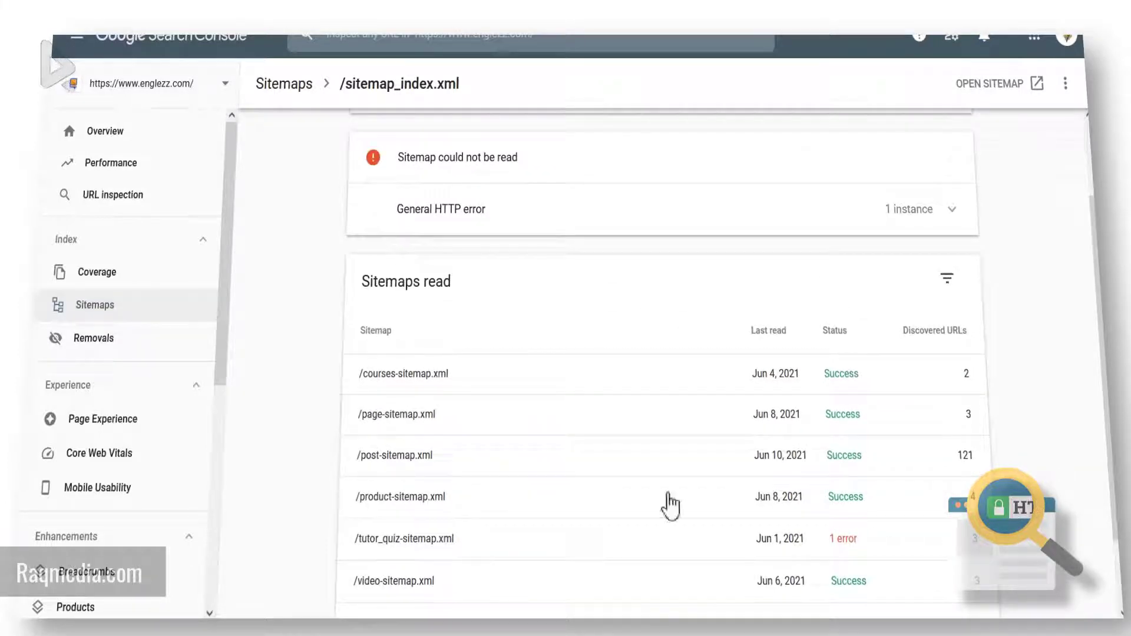
- Return to the submitted sitemaps list and reselect the sitemap index entry
click(95, 303)
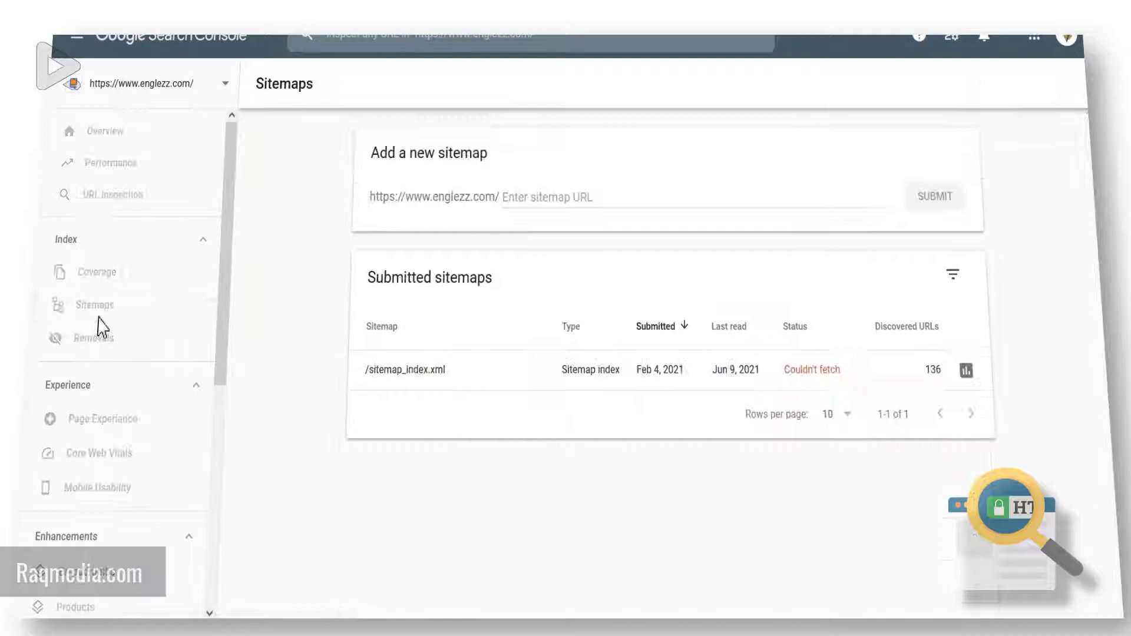
click(693, 197)
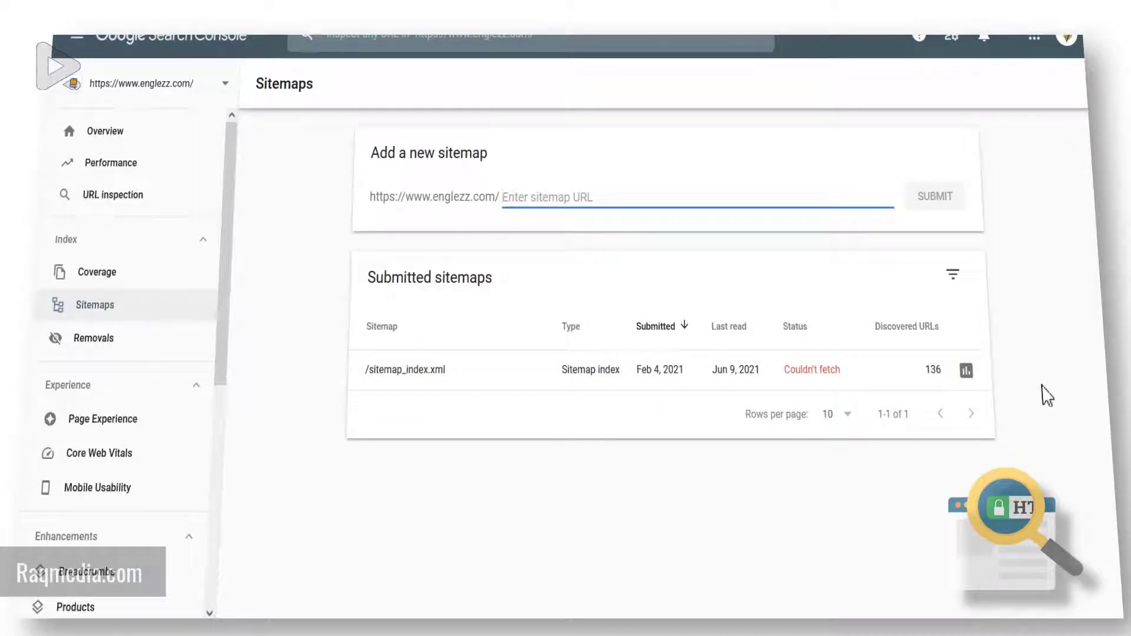
mouse_move(1063, 224)
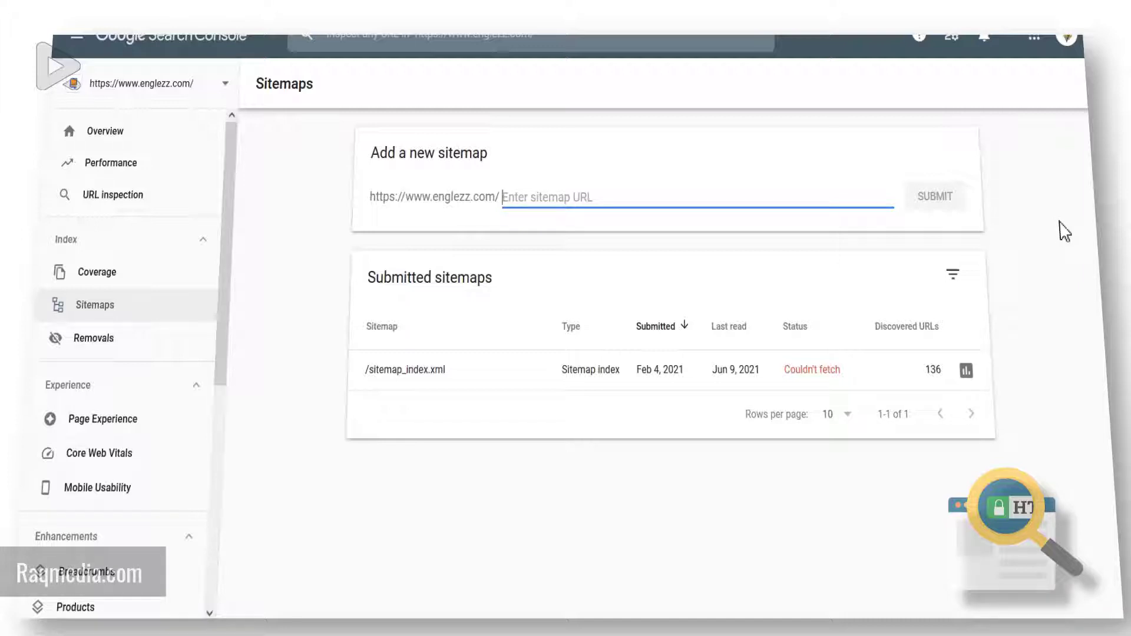
mouse_move(1045, 328)
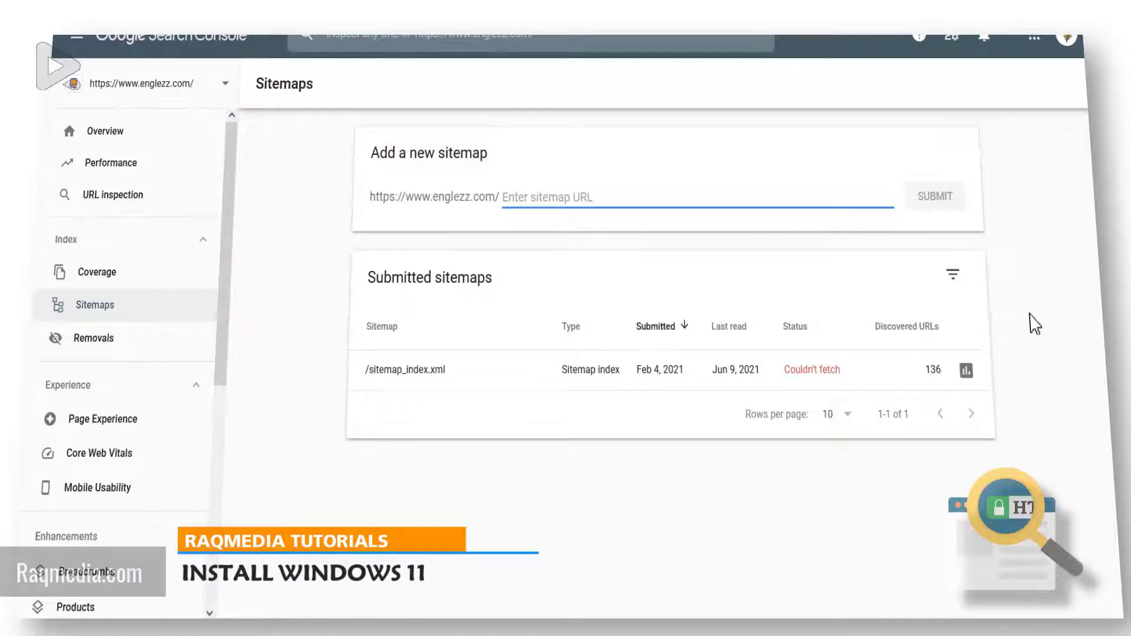
mouse_move(1024, 42)
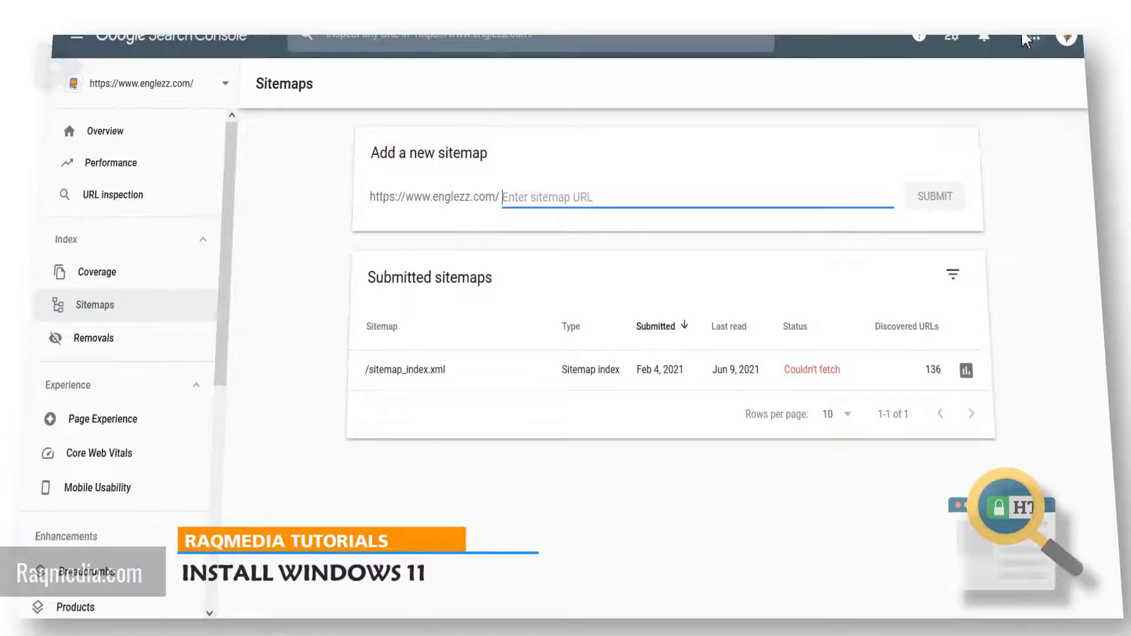
mouse_move(1082, 285)
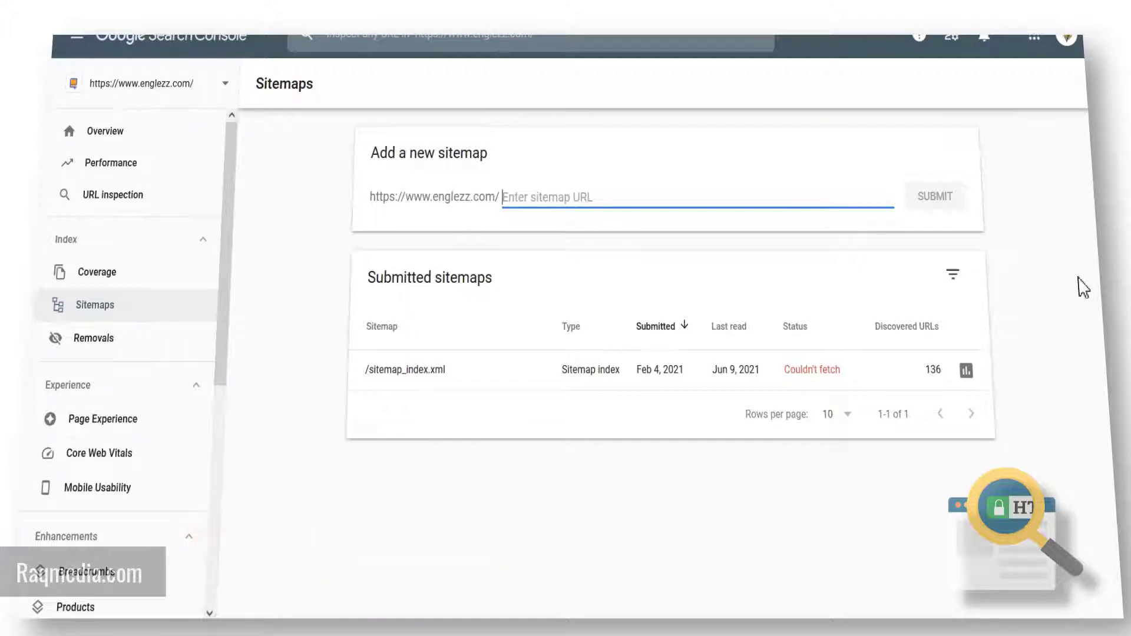
mouse_move(1039, 278)
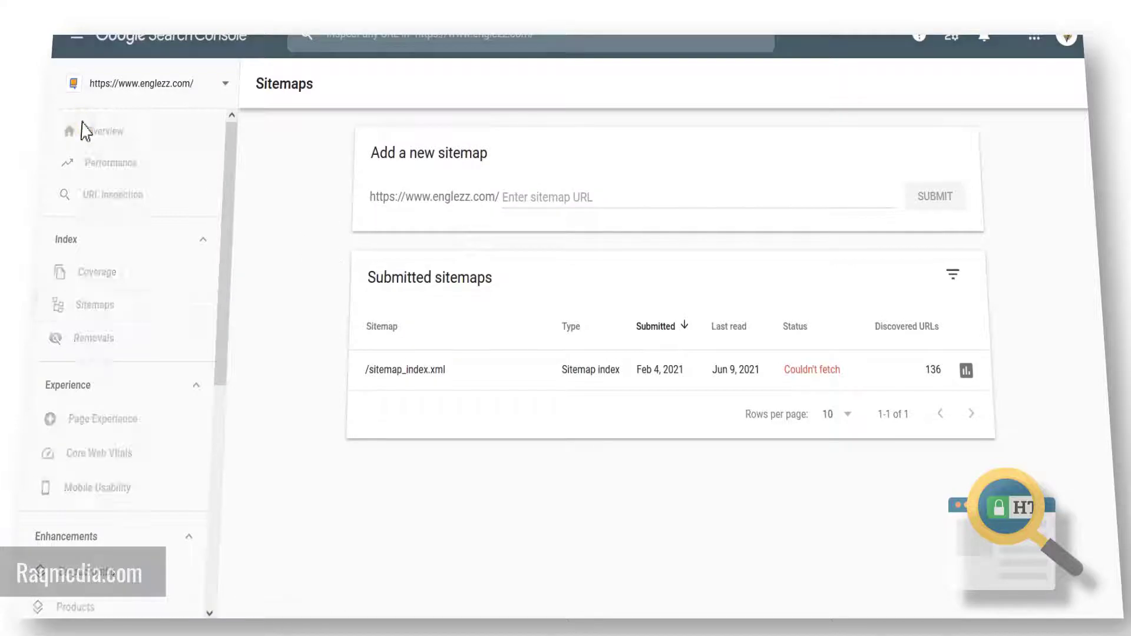
click(406, 368)
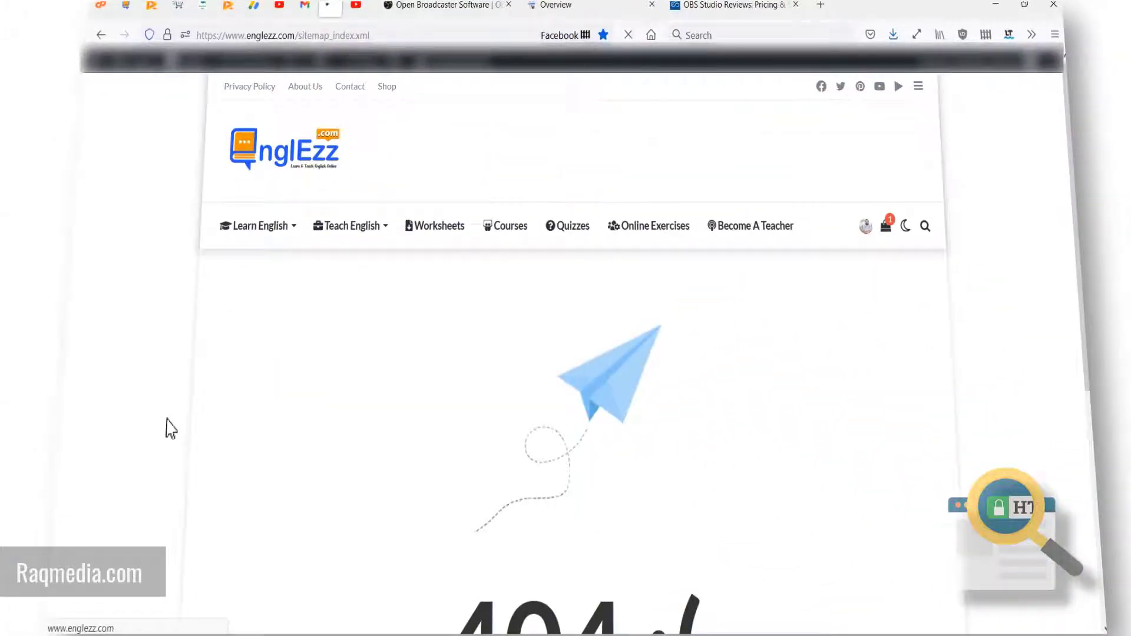
scroll(down, 3)
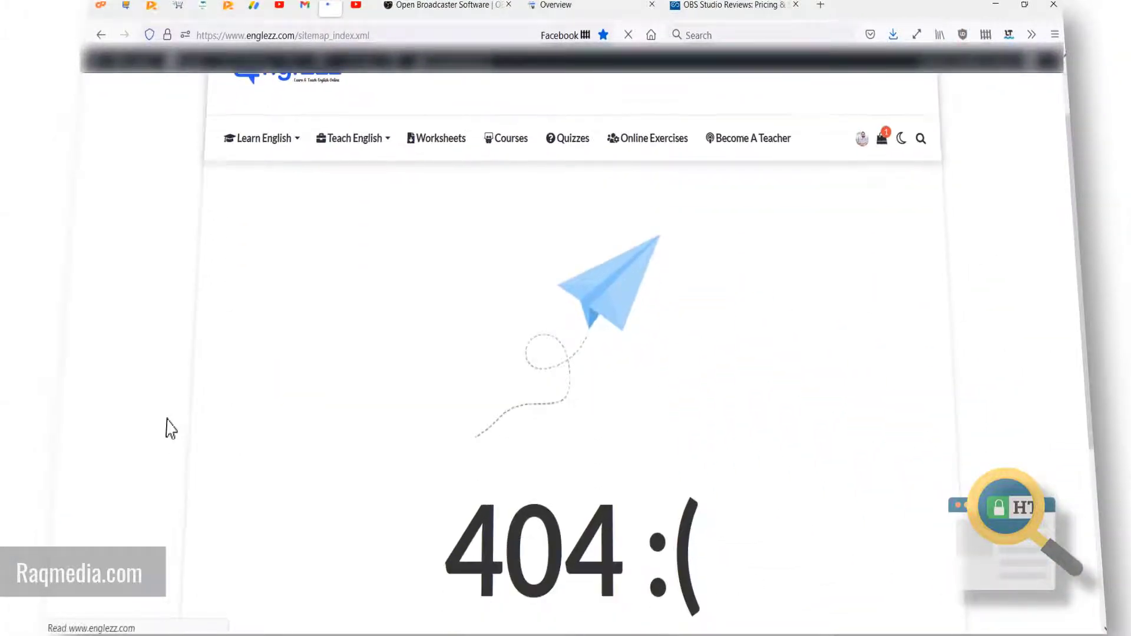
scroll(up, 3)
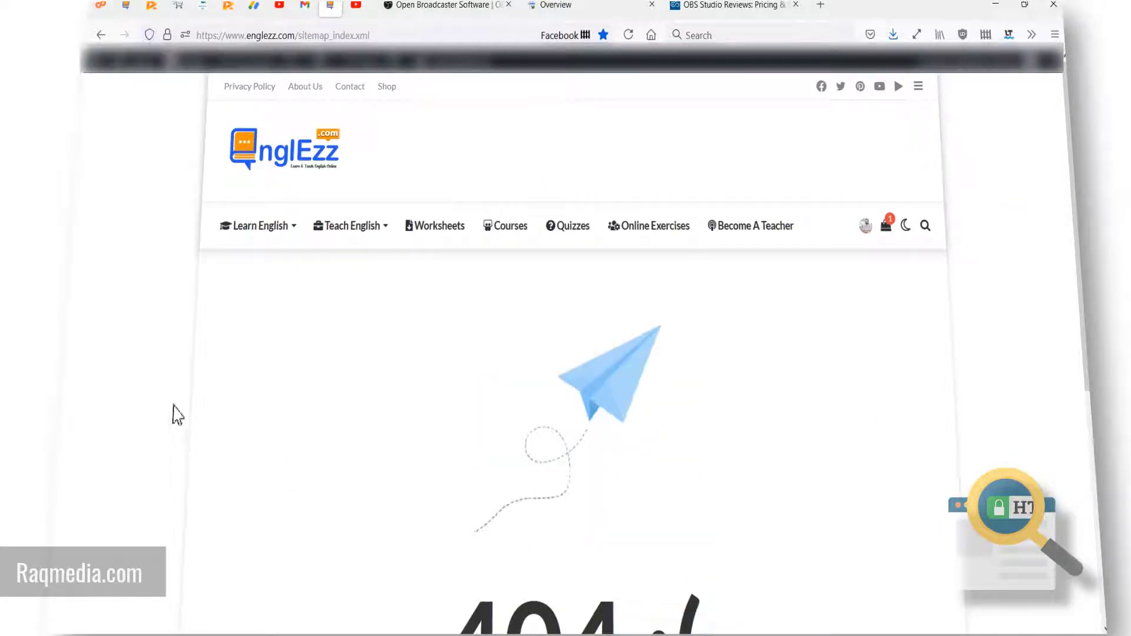
scroll(down, 3)
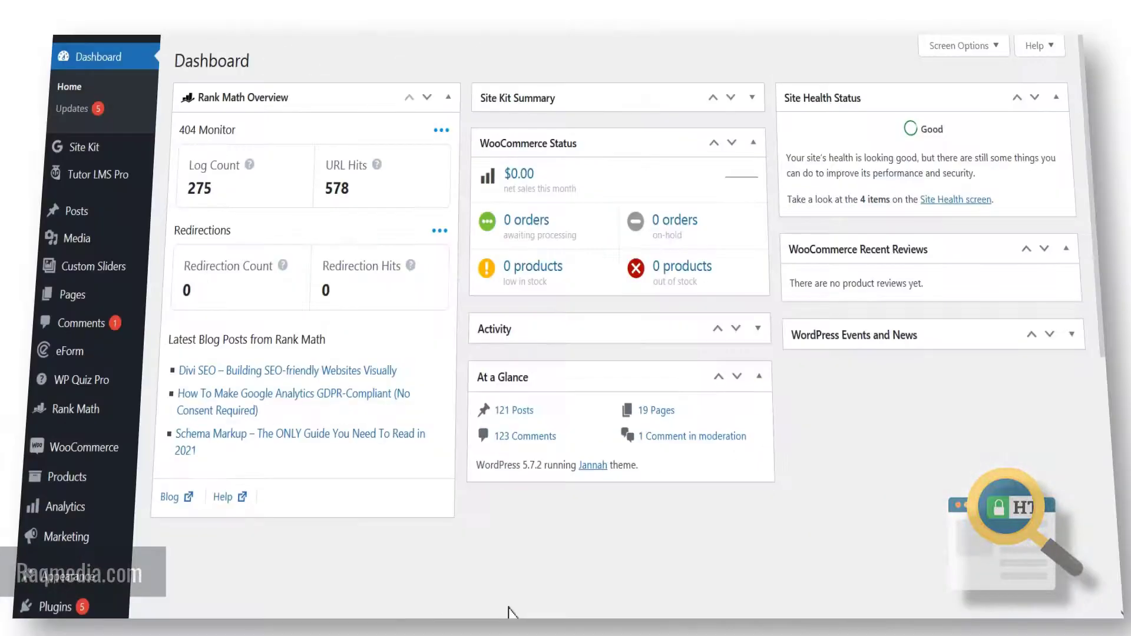
mouse_move(153, 98)
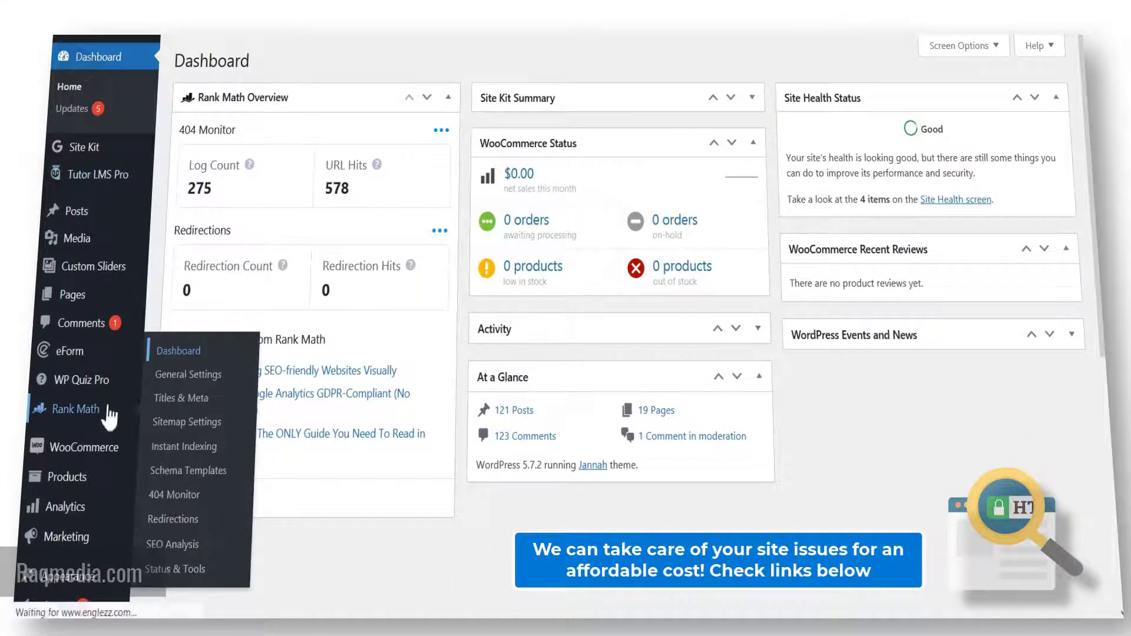
- Go to the Rank Math SEO dashboard listing its modules
click(178, 351)
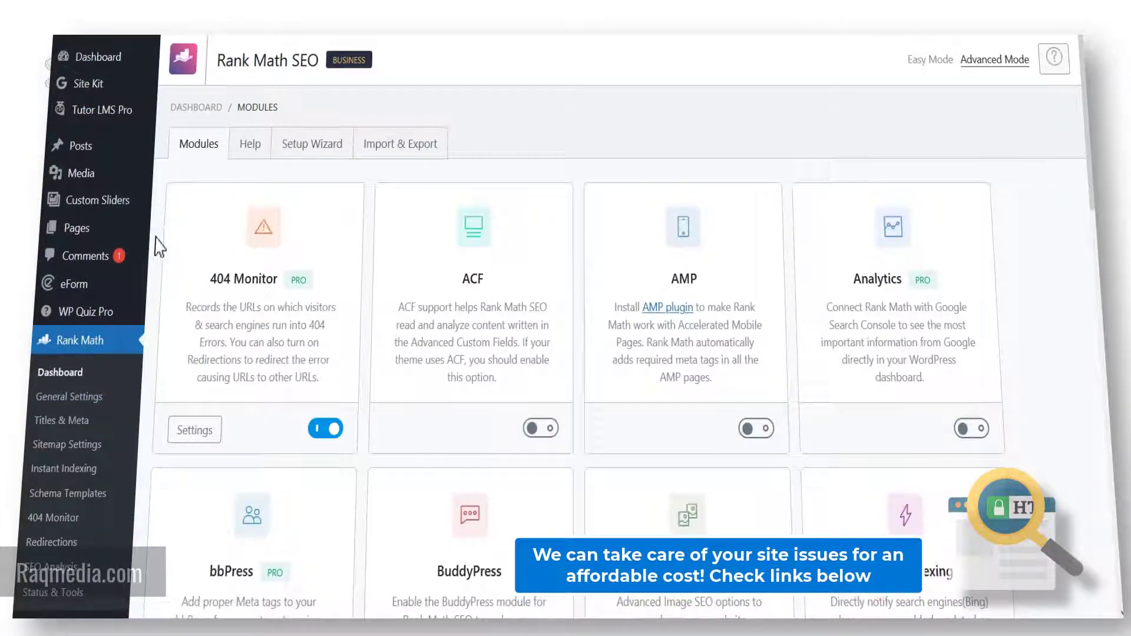
- Locate the Sitemap module card and go into its settings
scroll(down, 3)
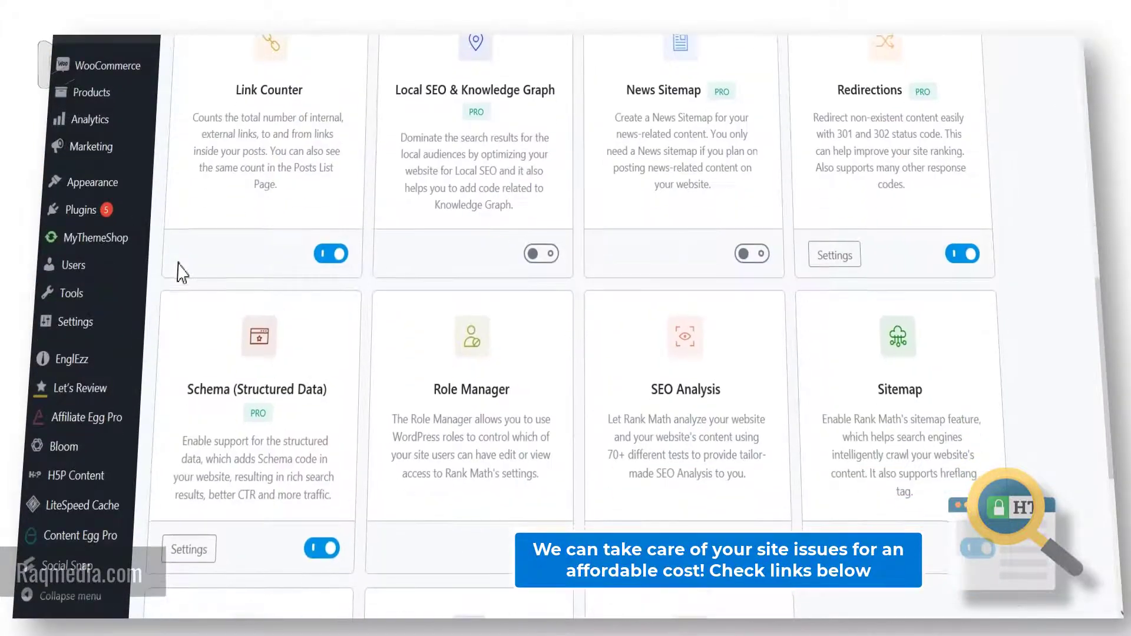
scroll(down, 3)
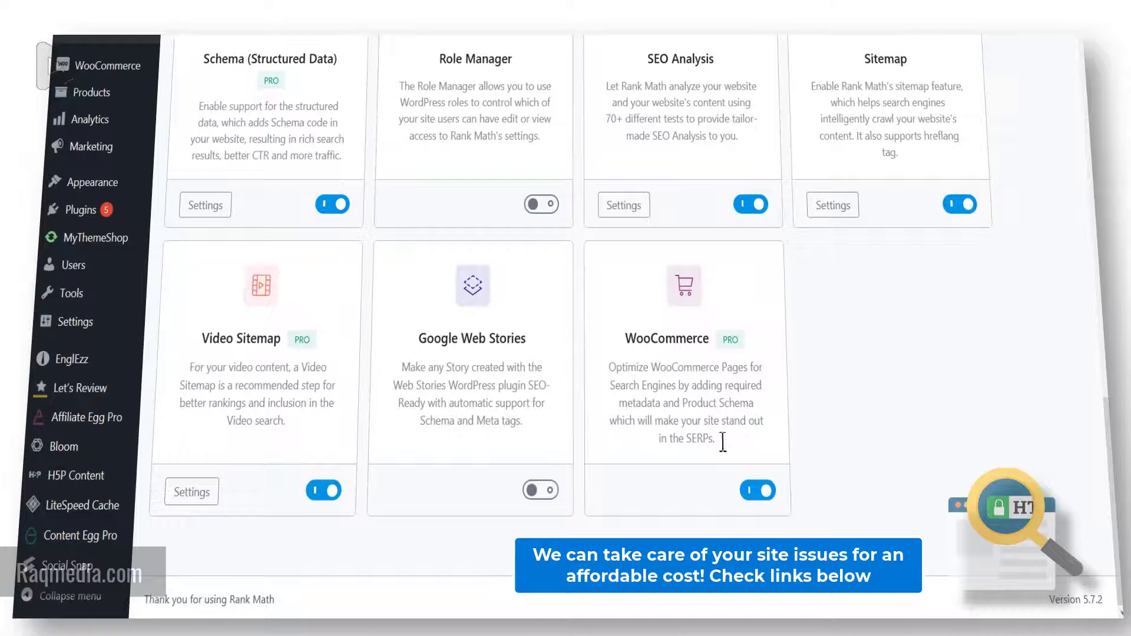
scroll(up, 3)
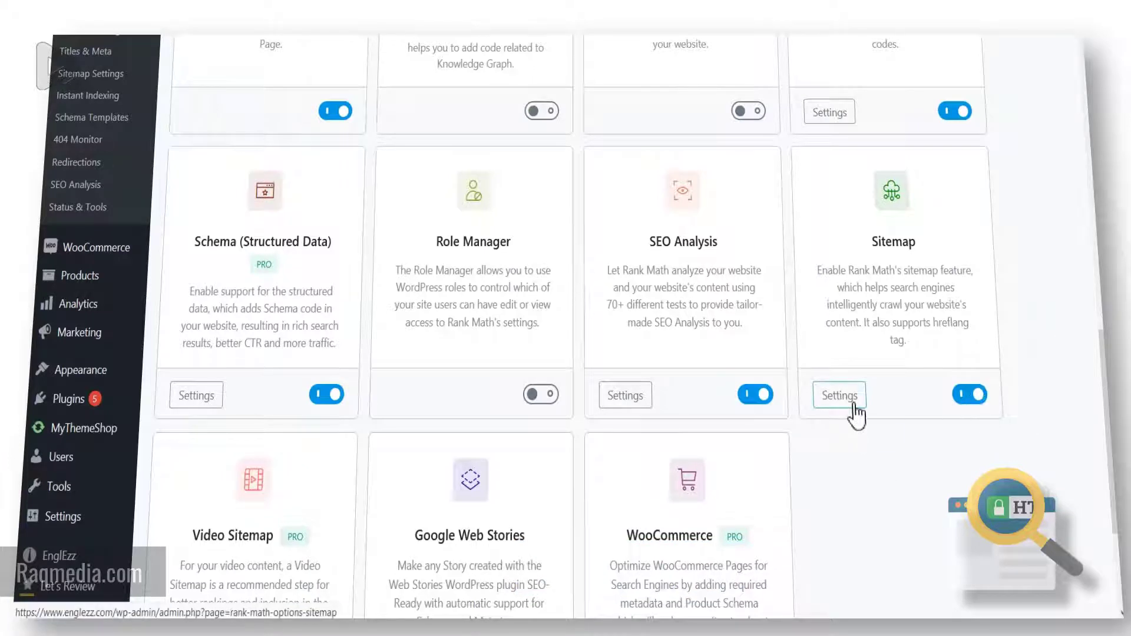
mouse_move(1016, 221)
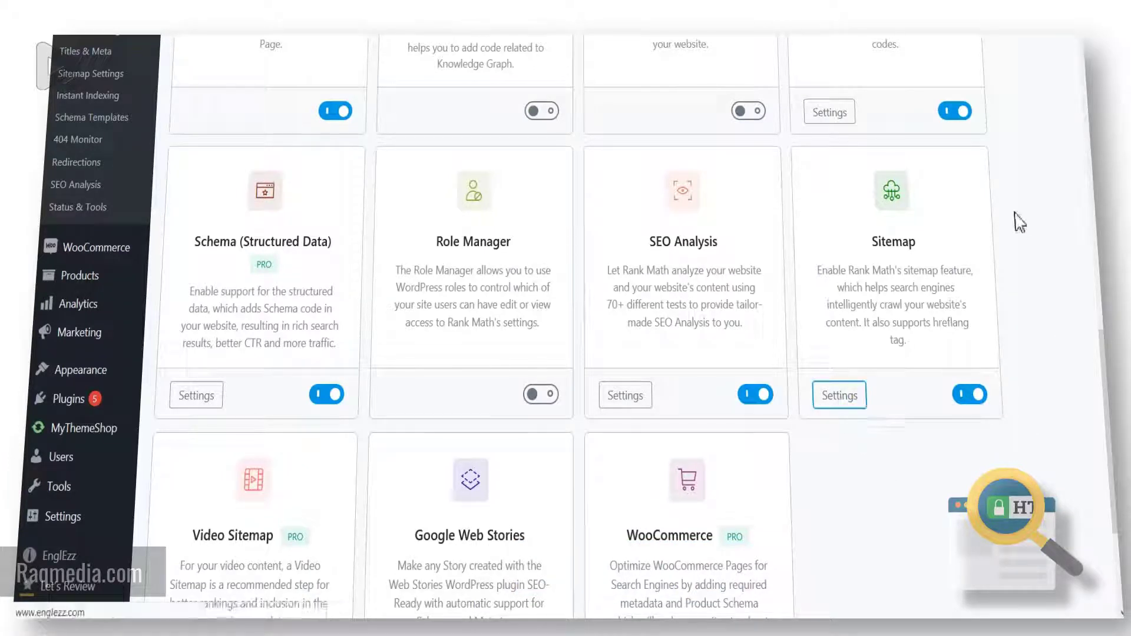
mouse_move(1030, 227)
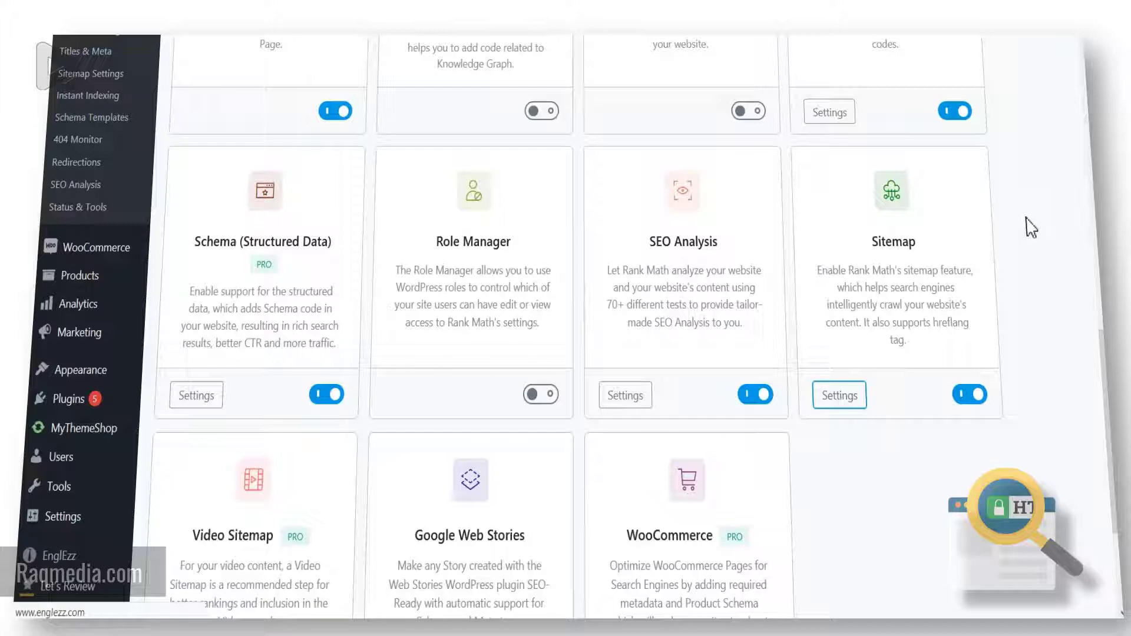
click(838, 396)
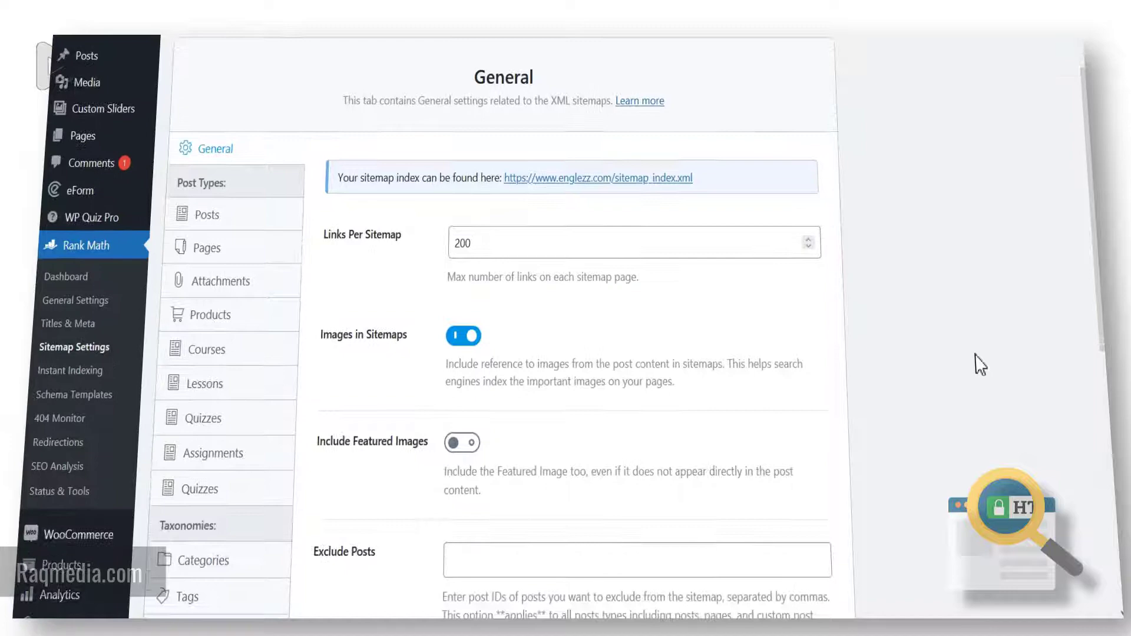
- Review the Sitemap General settings (200 links per sitemap), then go to WordPress Permalink Settings
scroll(down, 3)
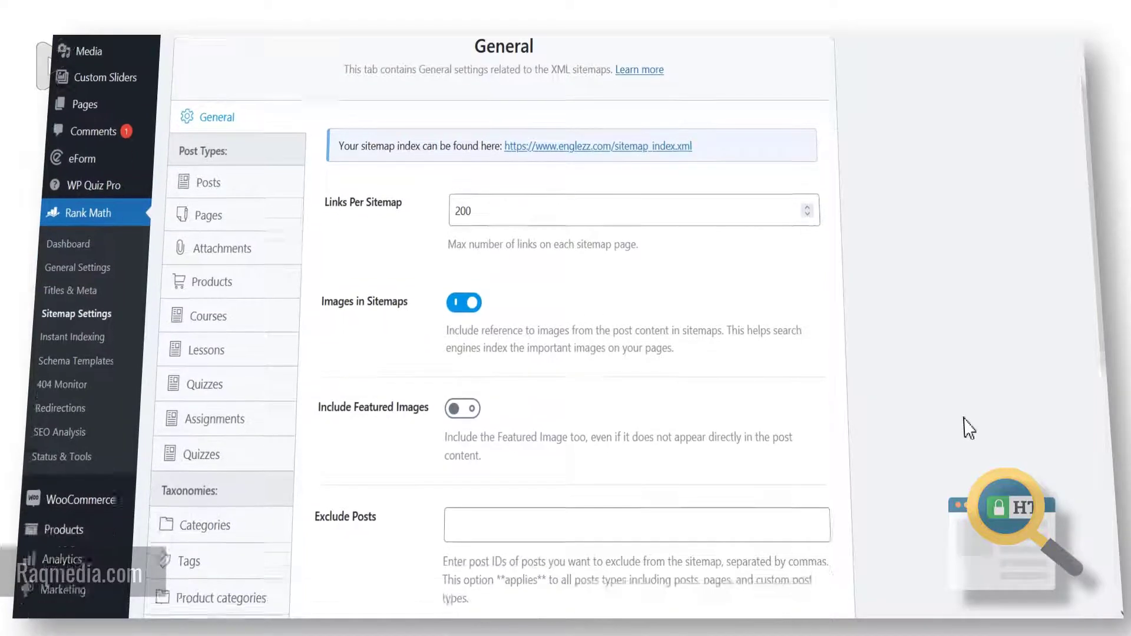
scroll(up, 3)
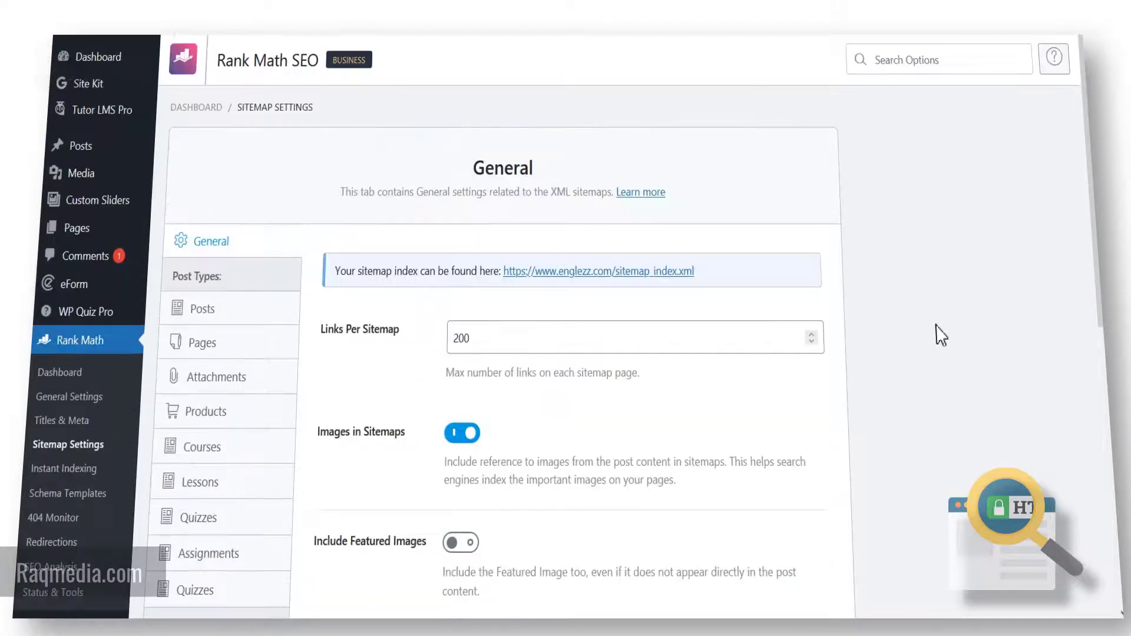
click(635, 338)
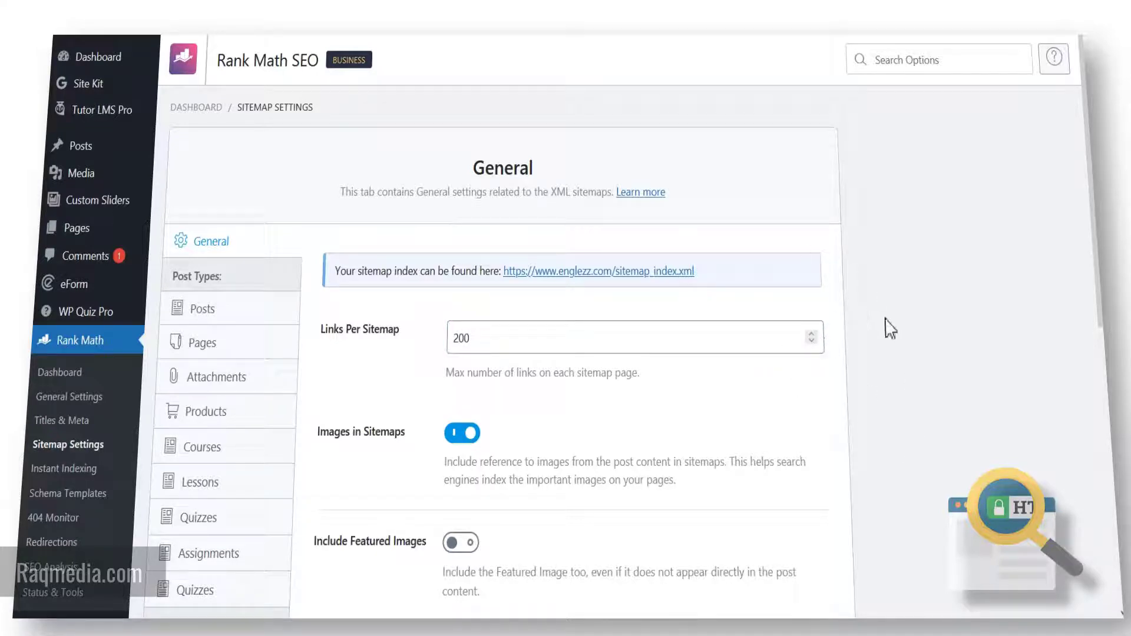
mouse_move(110, 265)
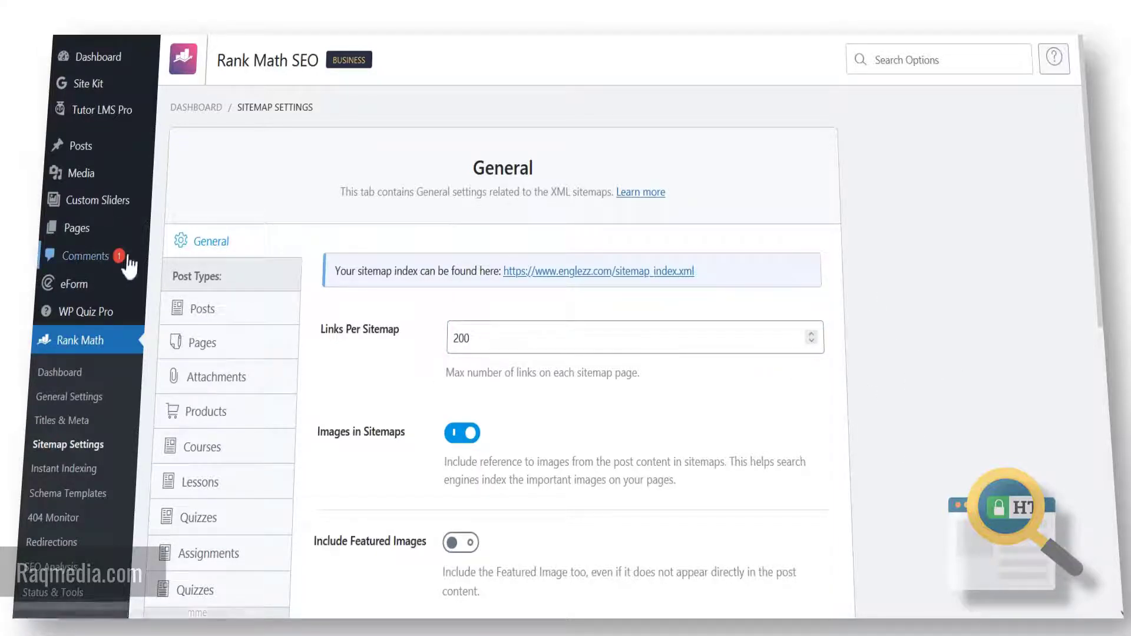
scroll(down, 3)
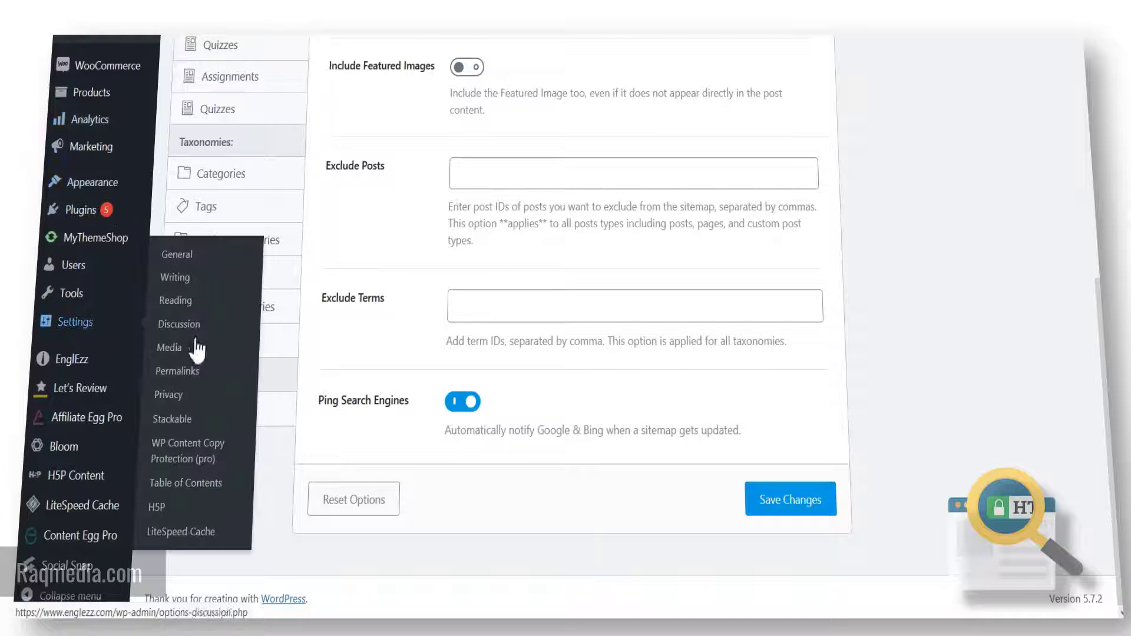
mouse_move(176, 370)
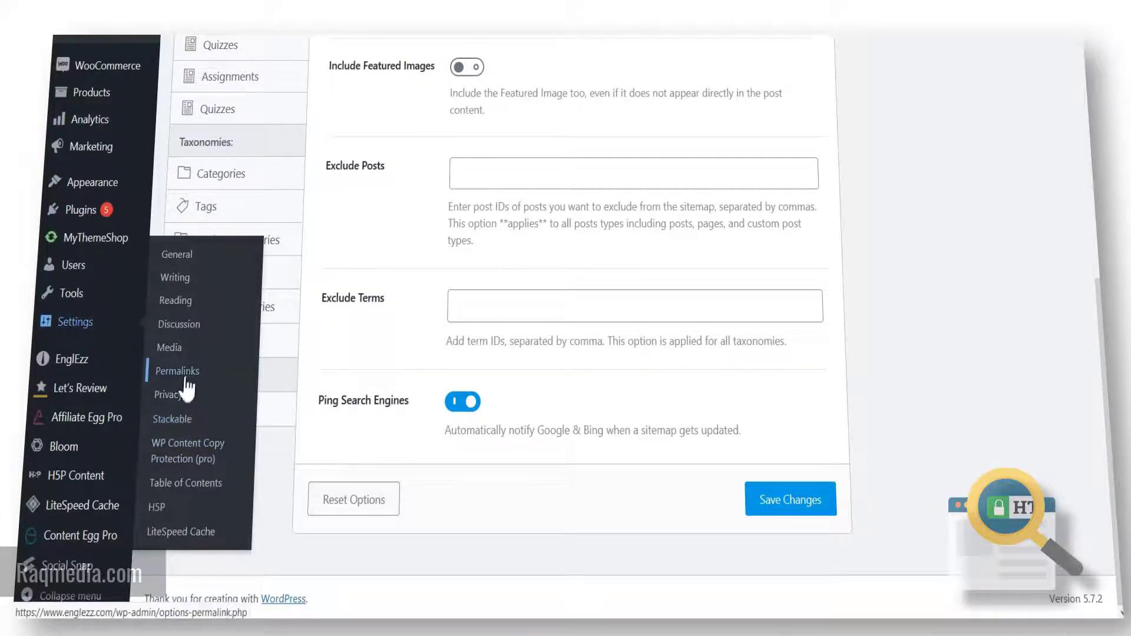
click(178, 370)
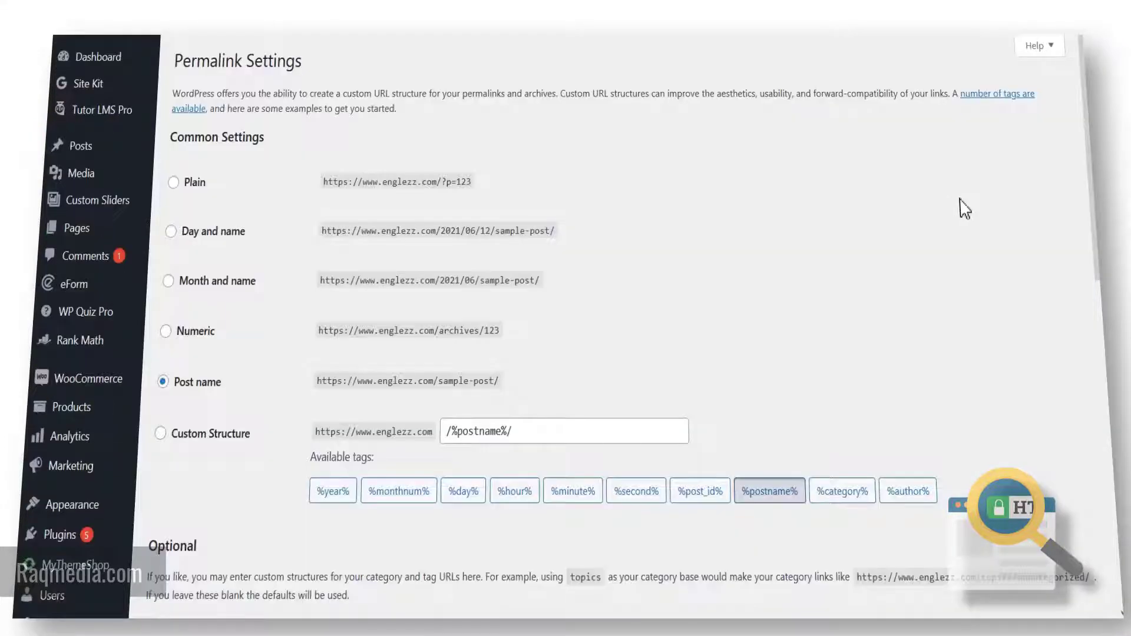
mouse_move(1081, 275)
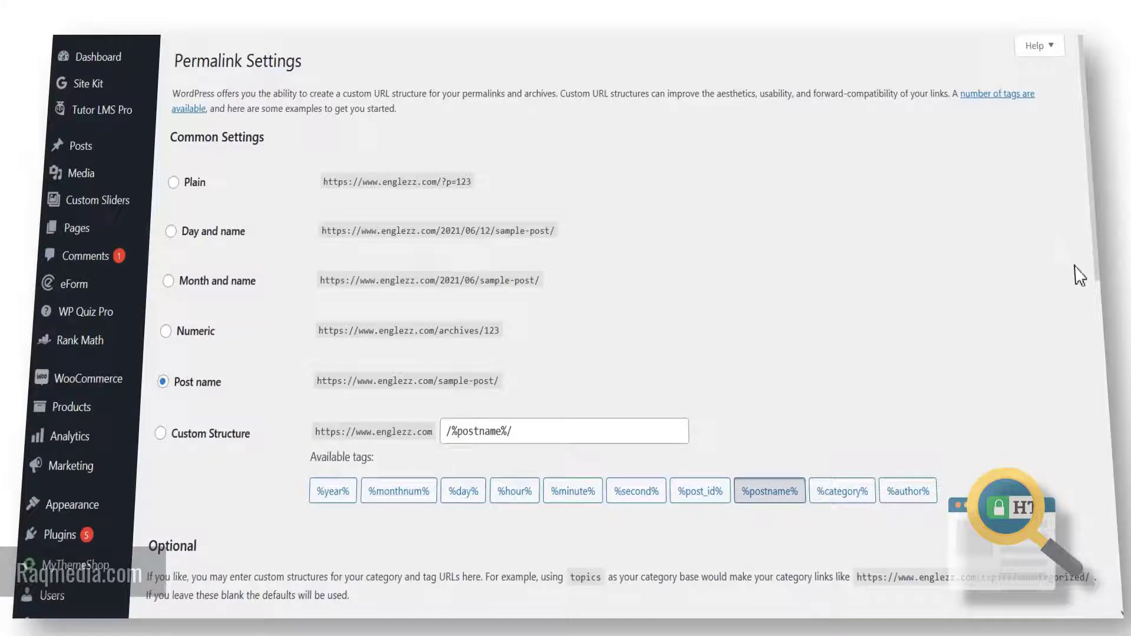
- Re-save the Post name permalink structure unchanged so WordPress flushes its rewrite rules
scroll(down, 3)
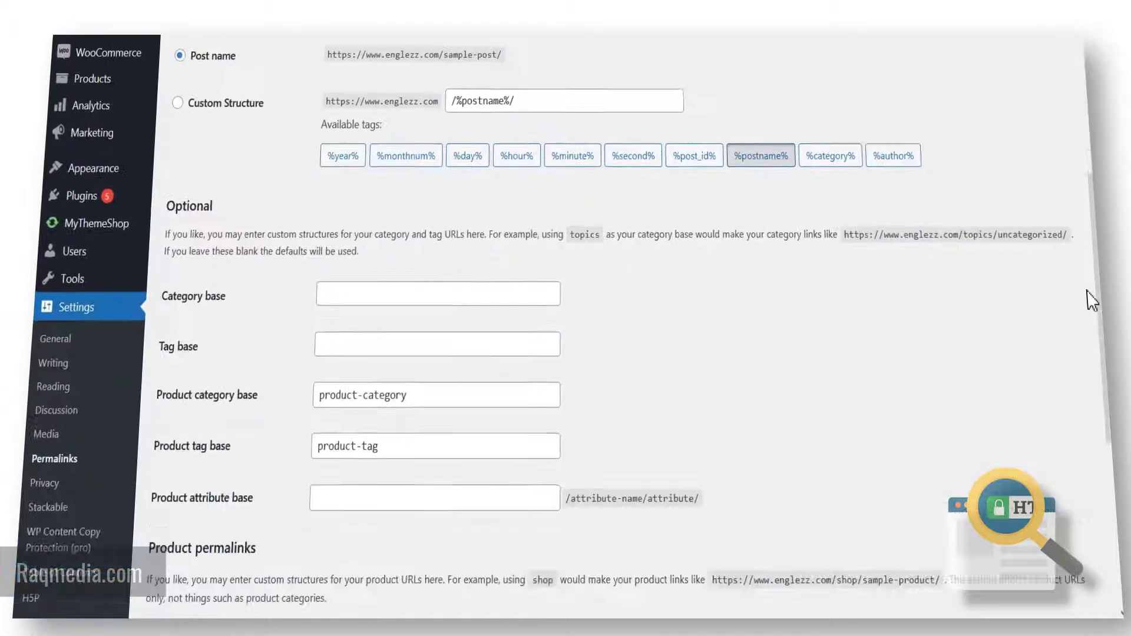
scroll(down, 3)
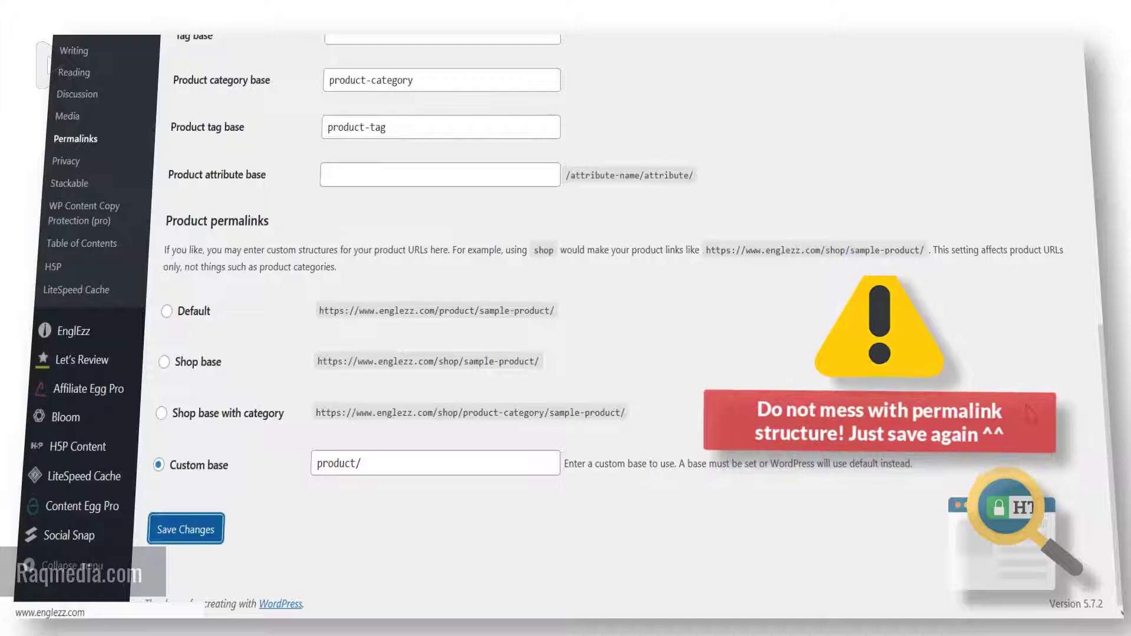
click(185, 528)
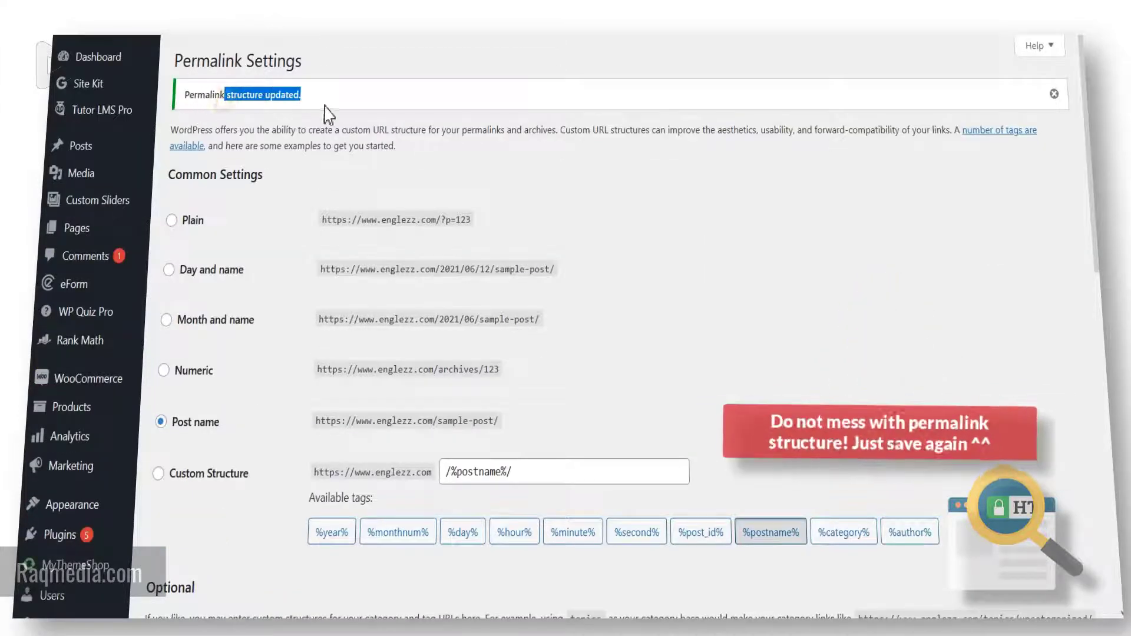
mouse_move(321, 134)
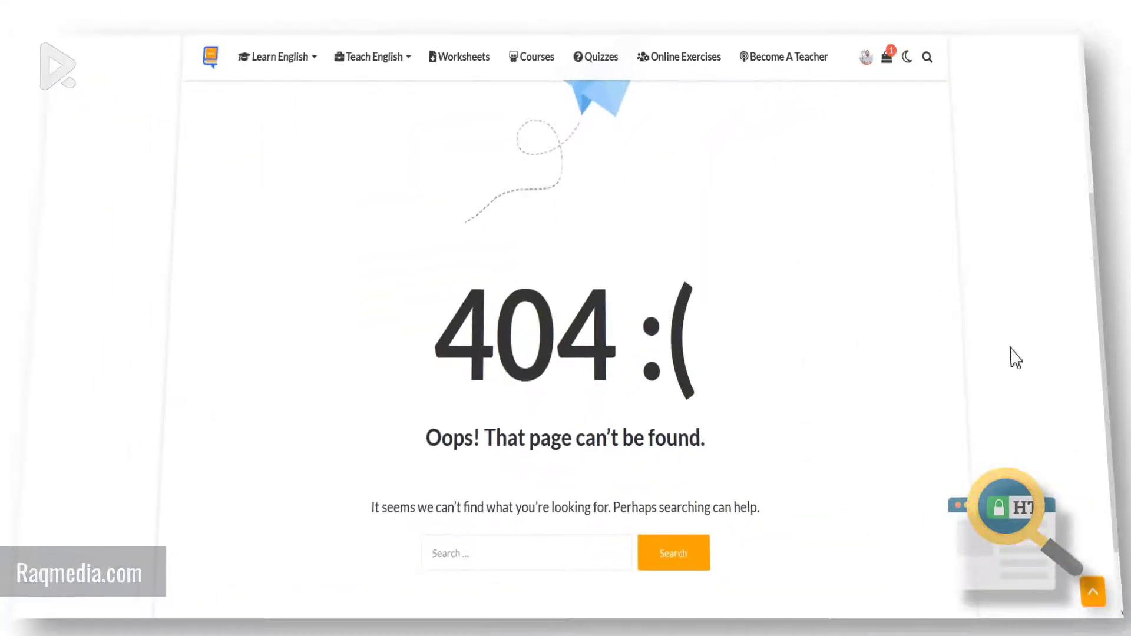
- Check the post sitemap loads, then return to the Rank Math sitemap index listing six sitemaps
scroll(up, 3)
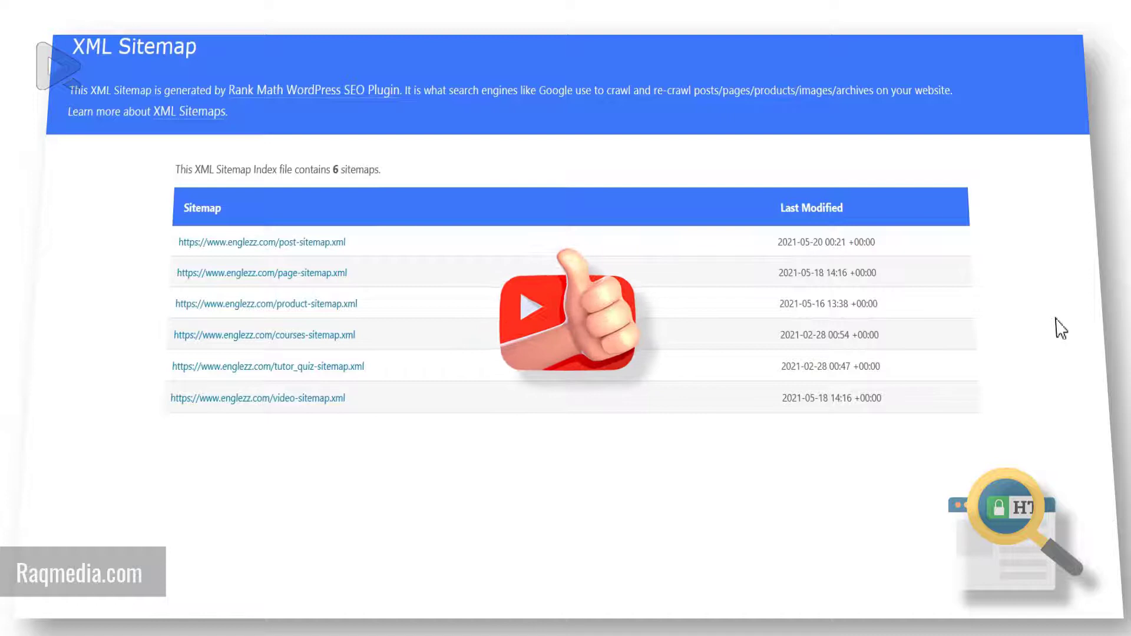
mouse_move(278, 272)
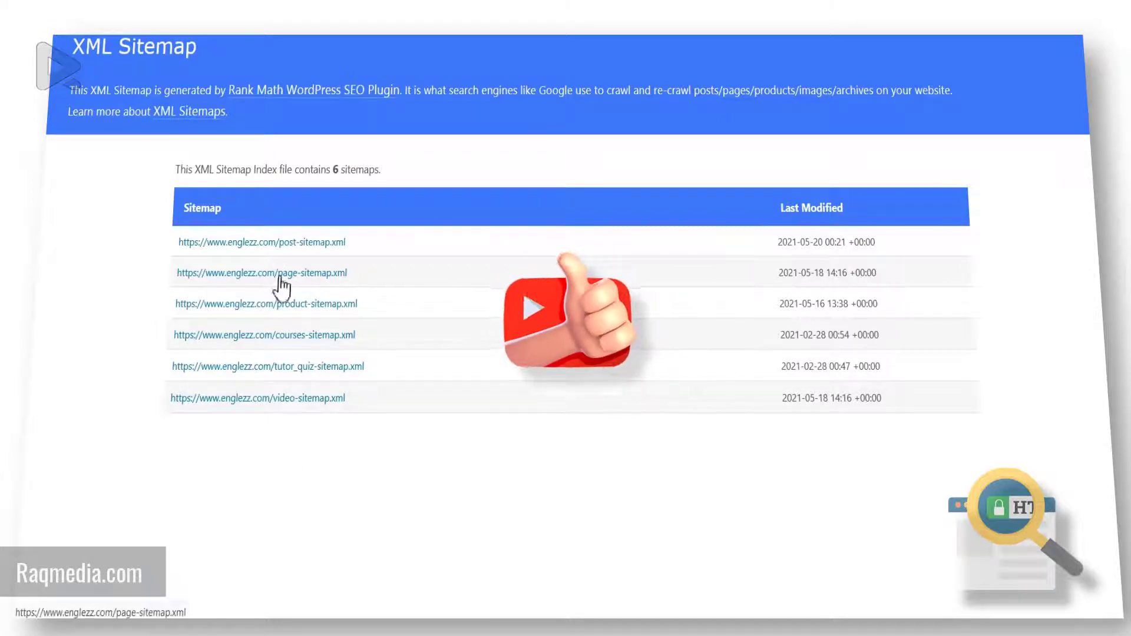
mouse_move(198, 463)
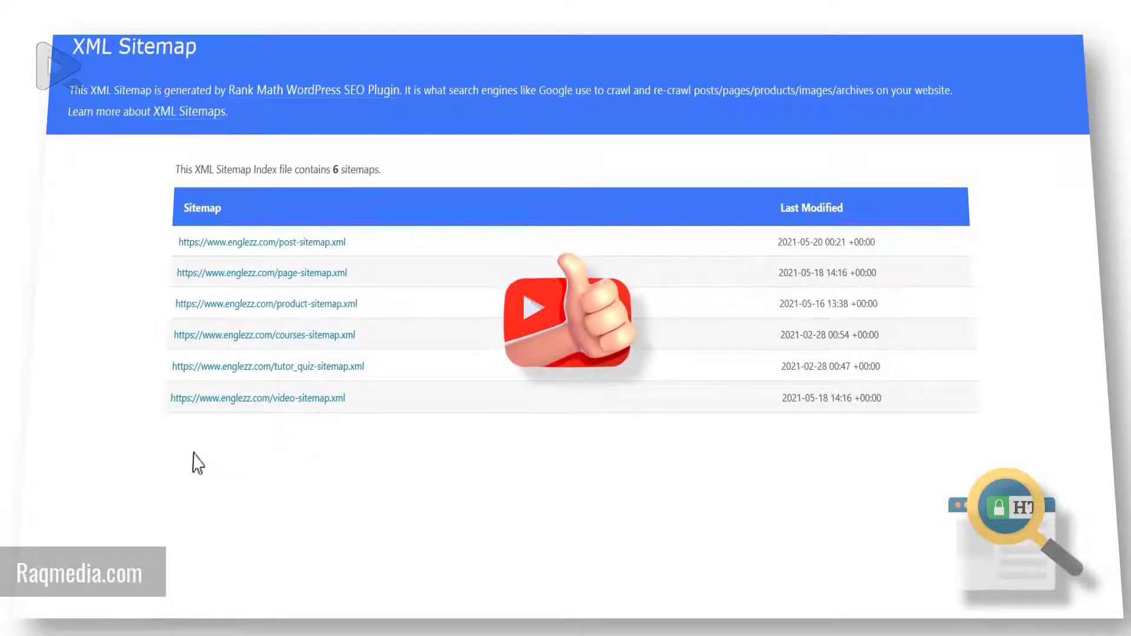
click(261, 241)
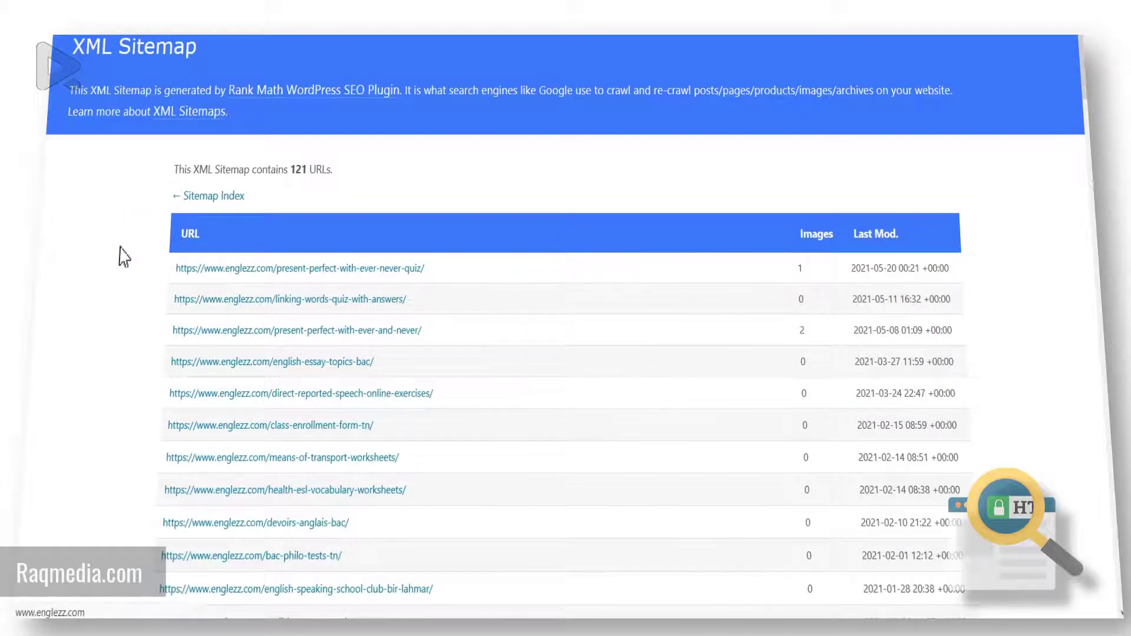
click(213, 195)
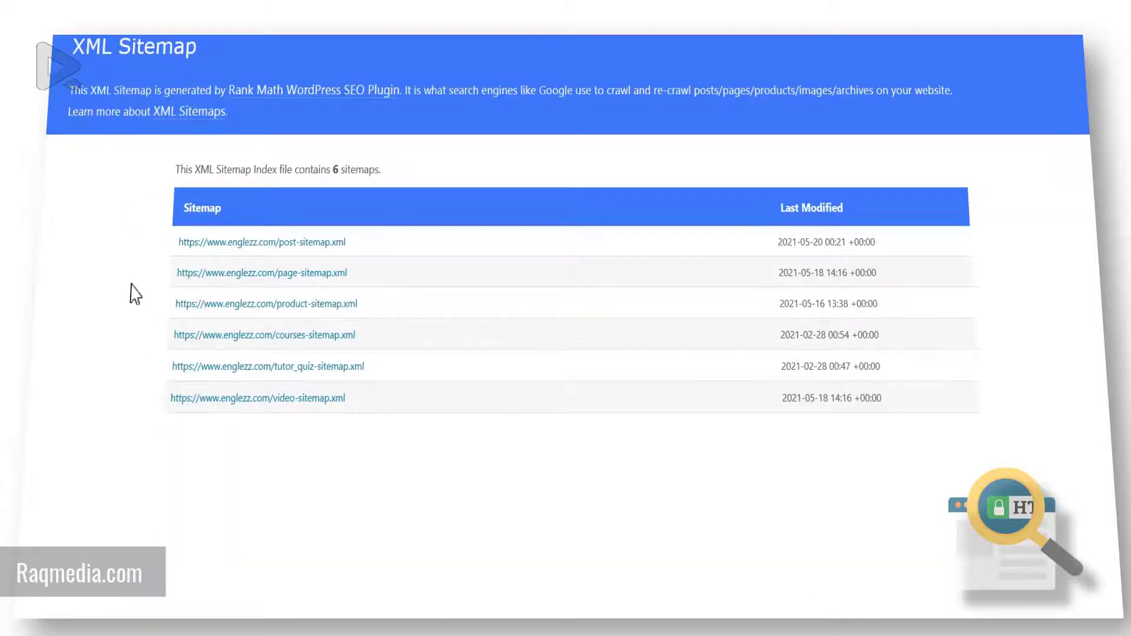
mouse_move(123, 334)
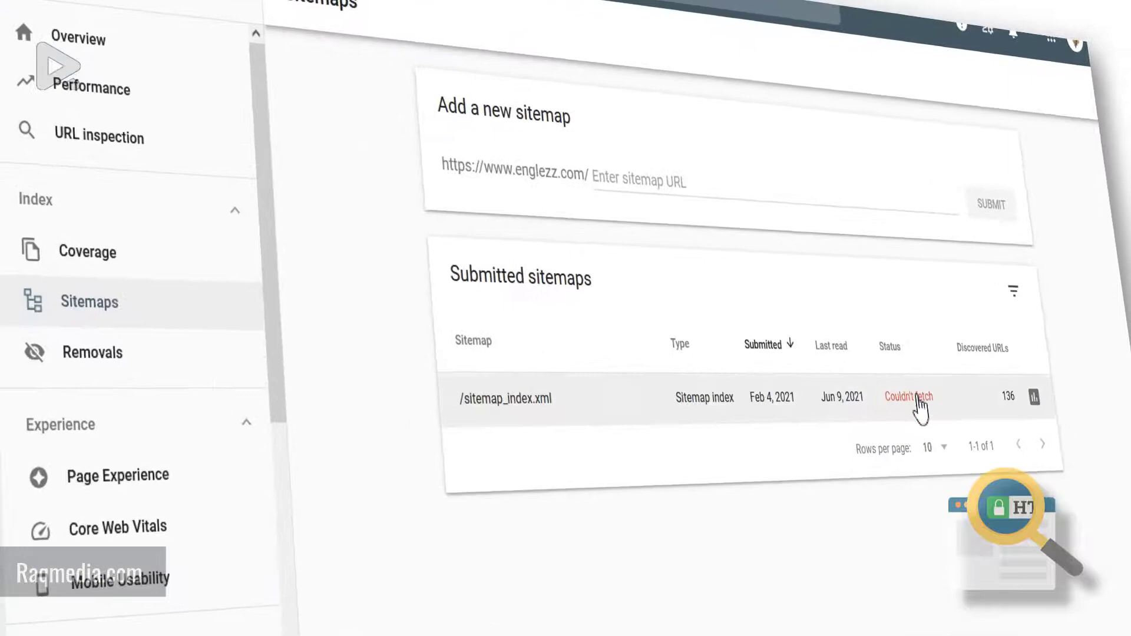
mouse_move(863, 594)
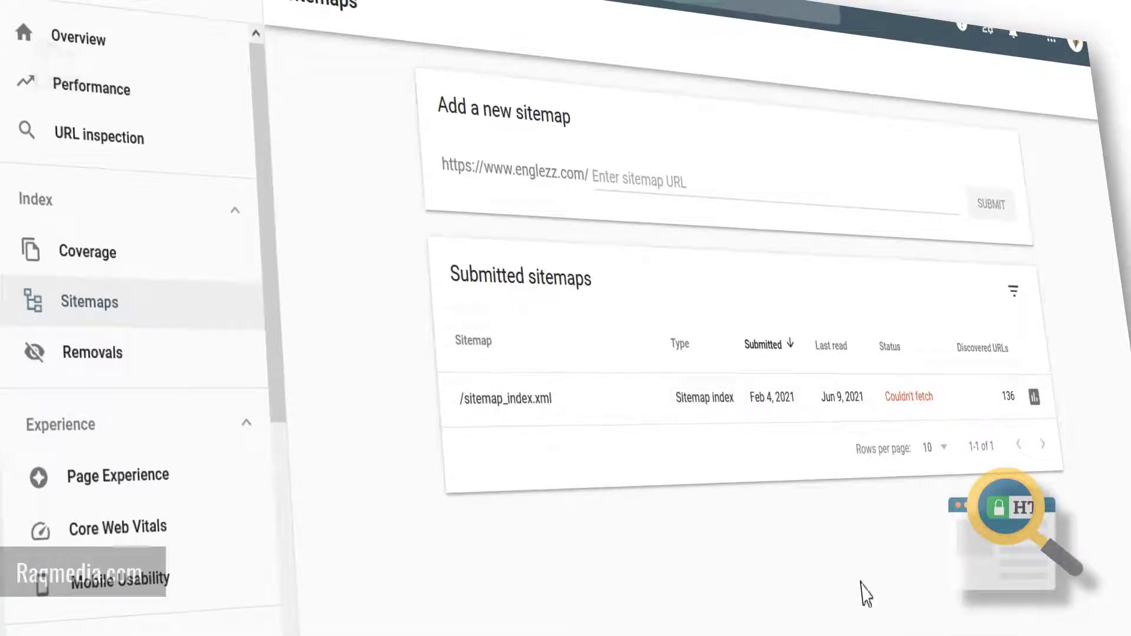
mouse_move(933, 420)
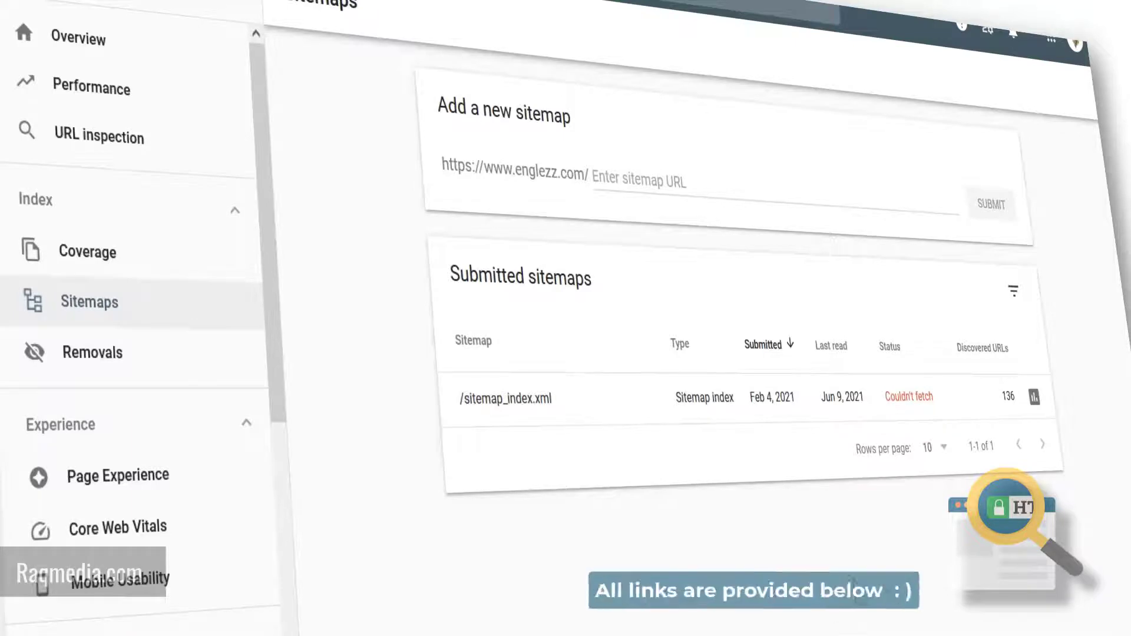
mouse_move(920, 525)
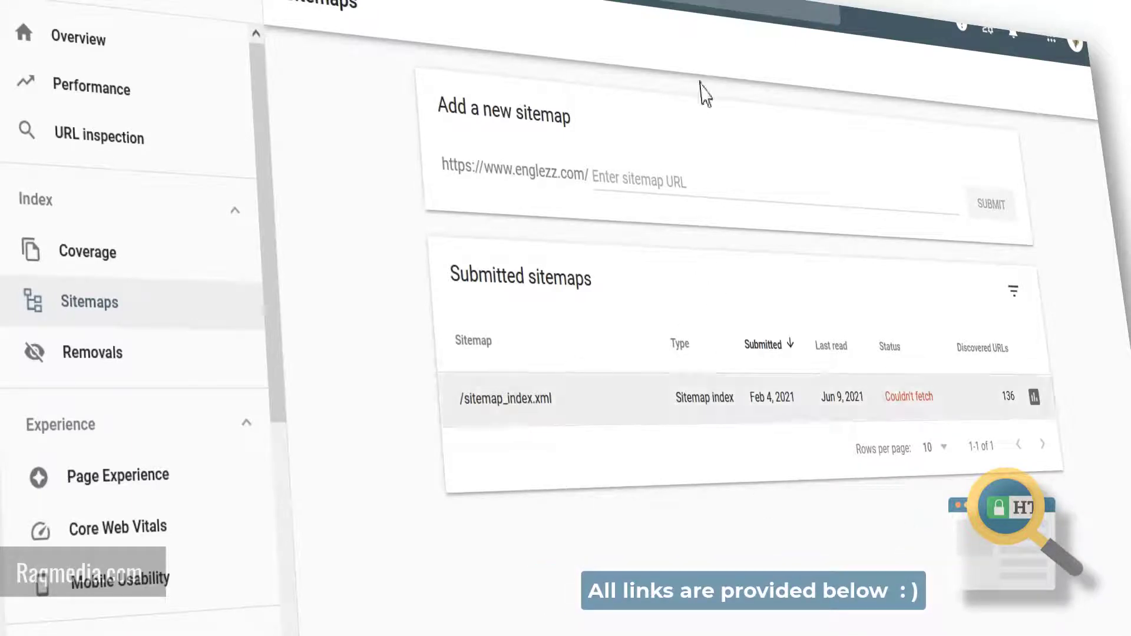
- Resubmit /sitemap_index.xml in Search Console and acknowledge the submission confirmation
text(/sitemap_index.xml)
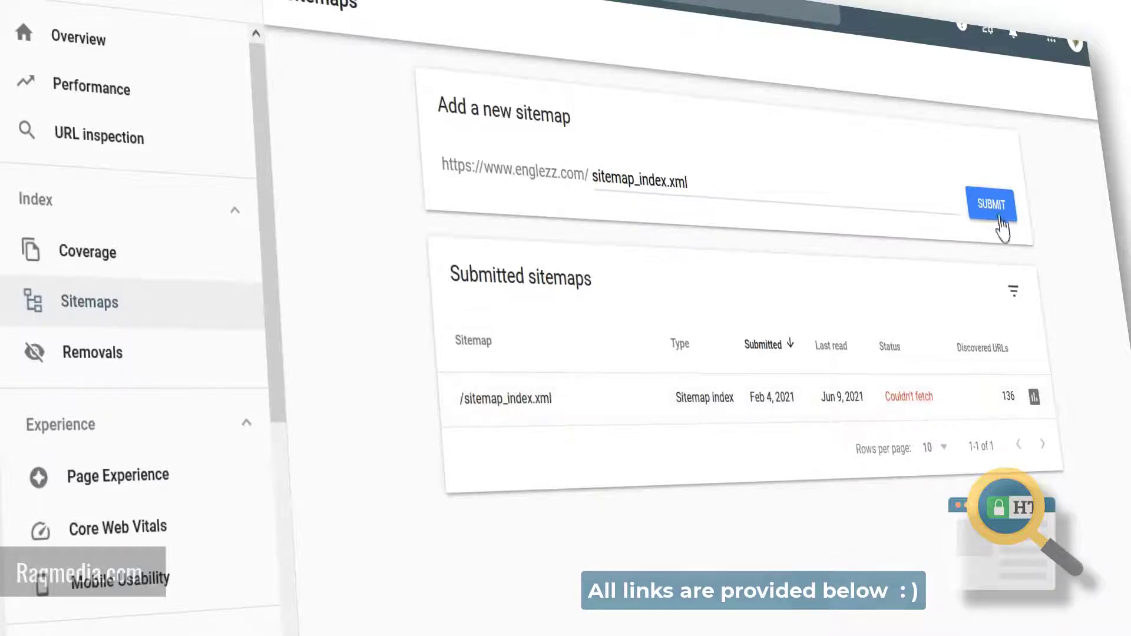
click(990, 204)
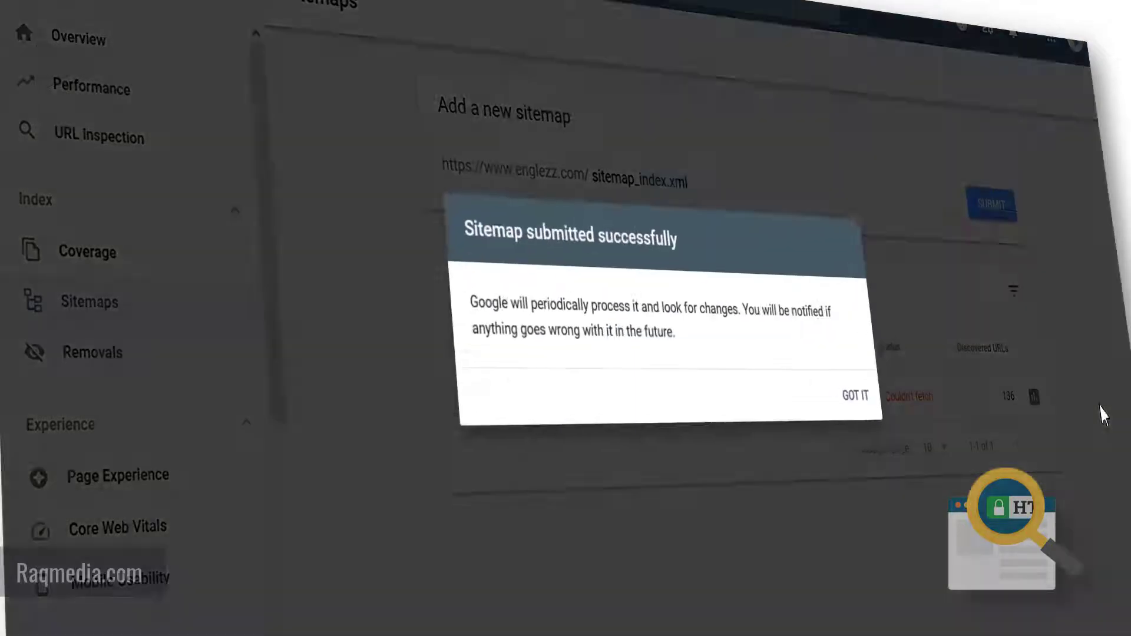
click(856, 395)
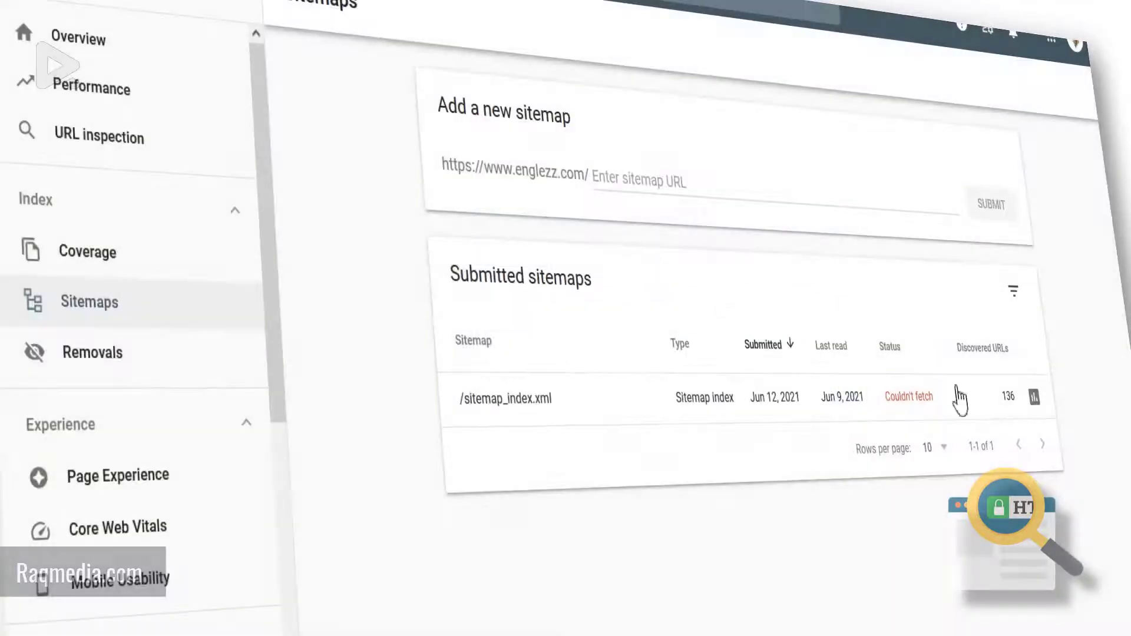
mouse_move(955, 455)
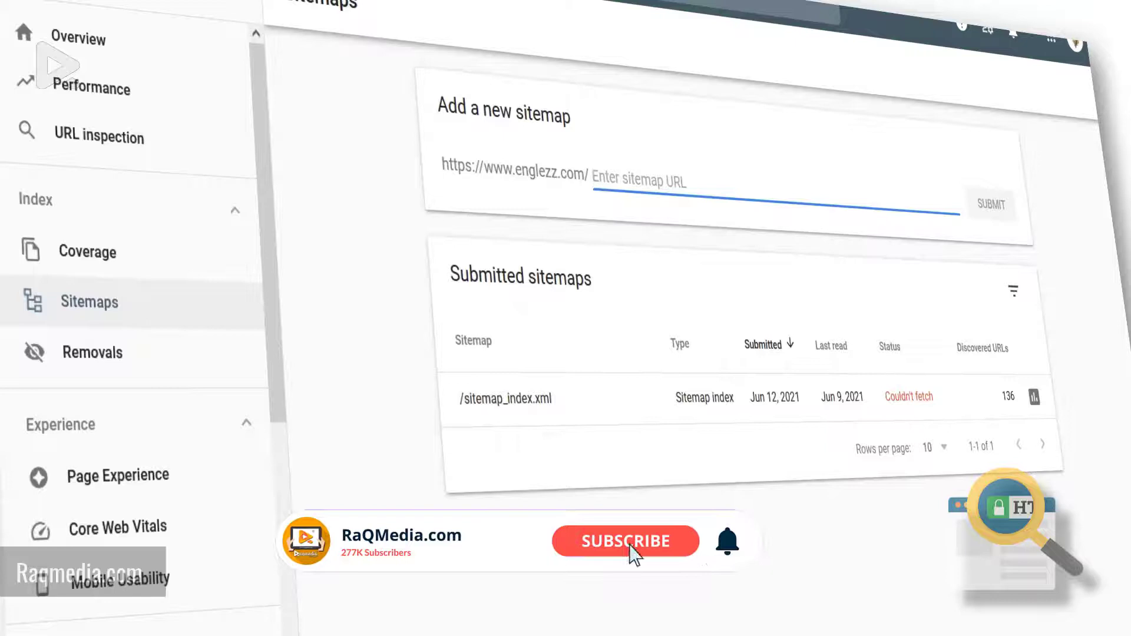
- Refresh until sitemap_index.xml shows Success, then view its processing report listing six child sitemaps
click(625, 541)
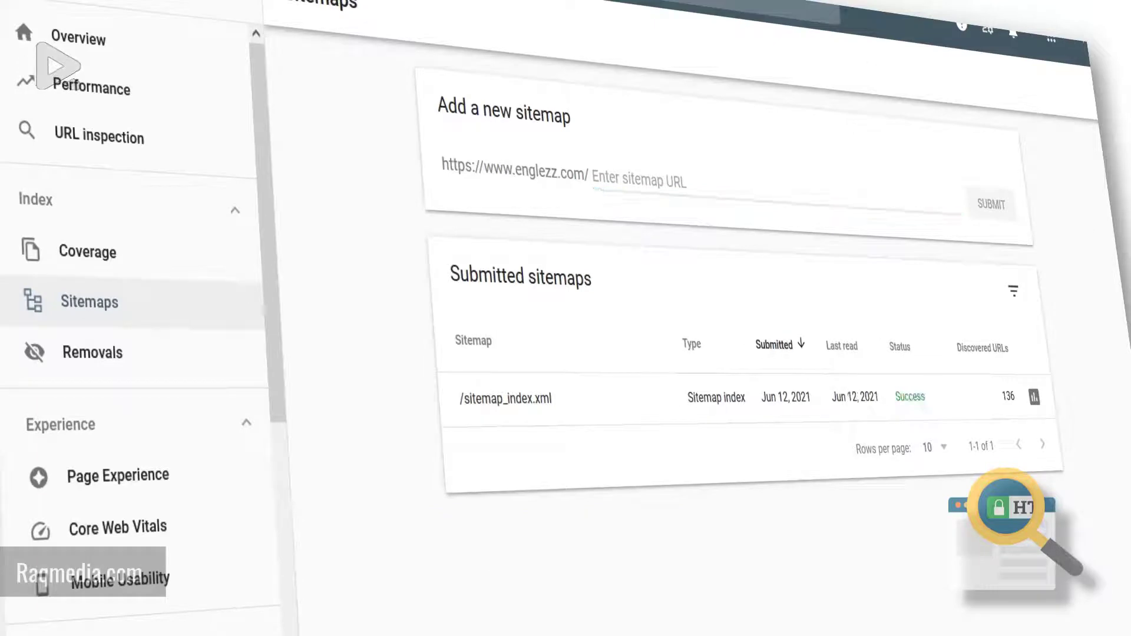
click(721, 180)
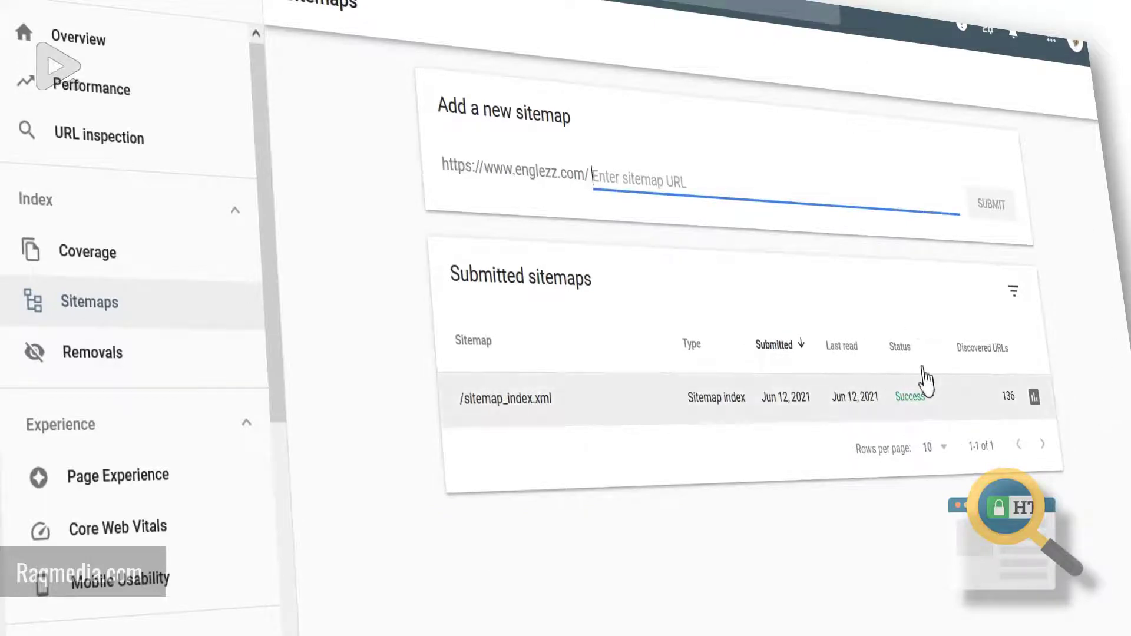
mouse_move(1057, 425)
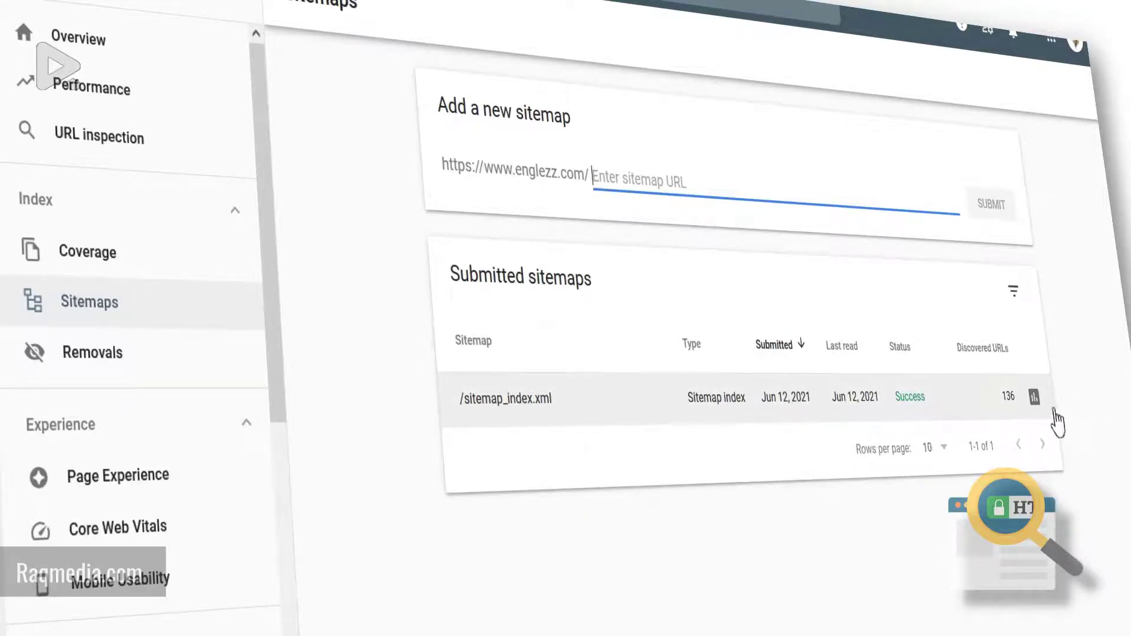
mouse_move(923, 409)
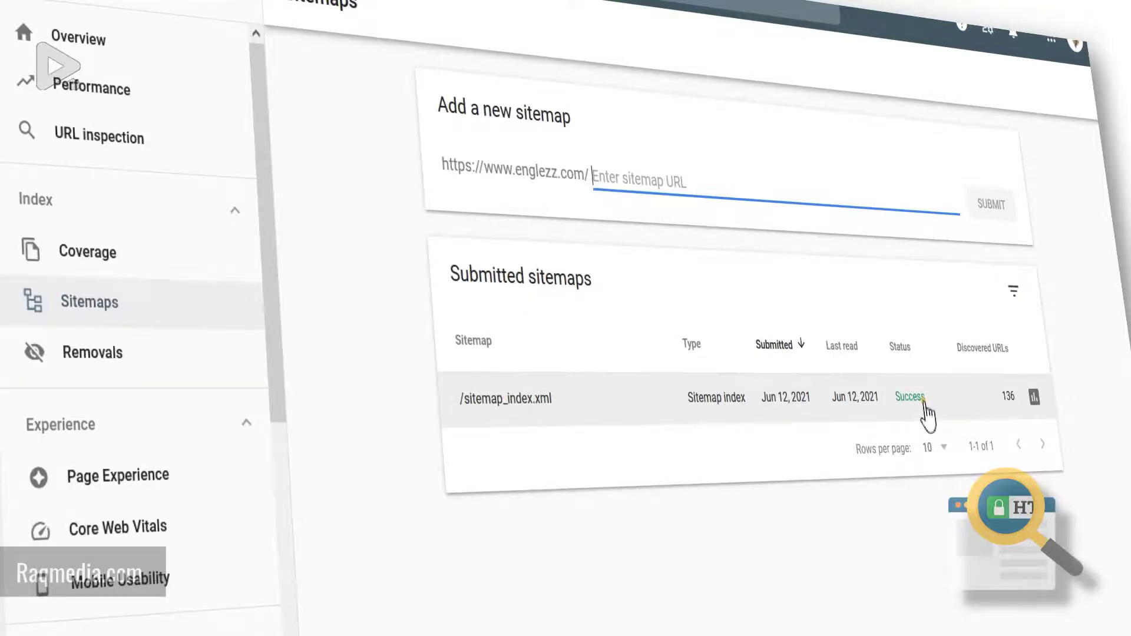
click(505, 397)
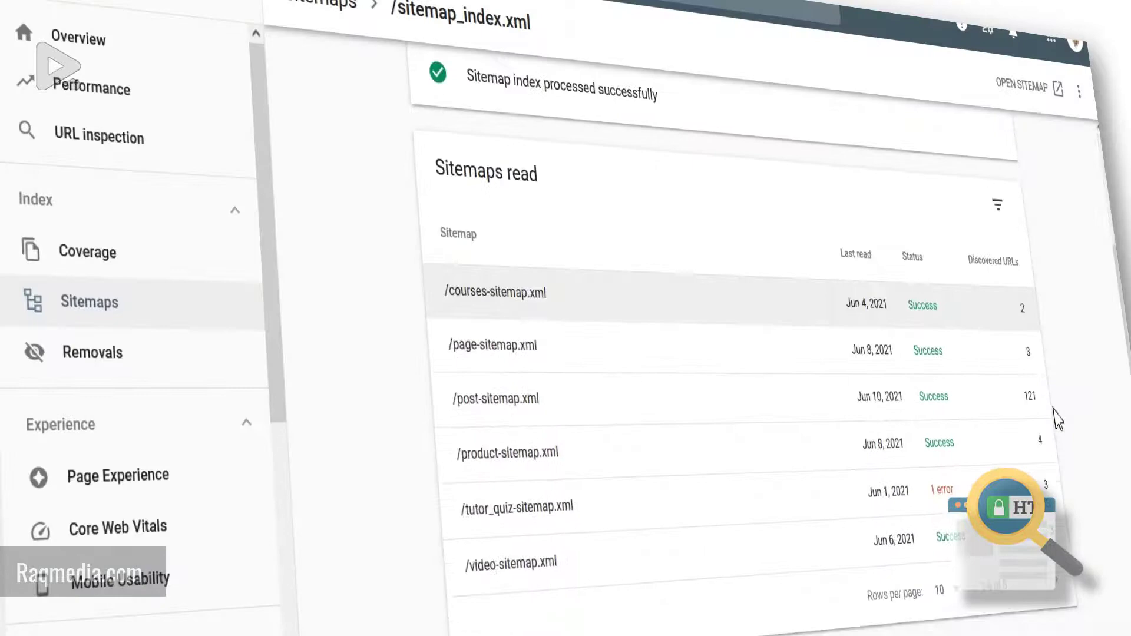
mouse_move(890, 414)
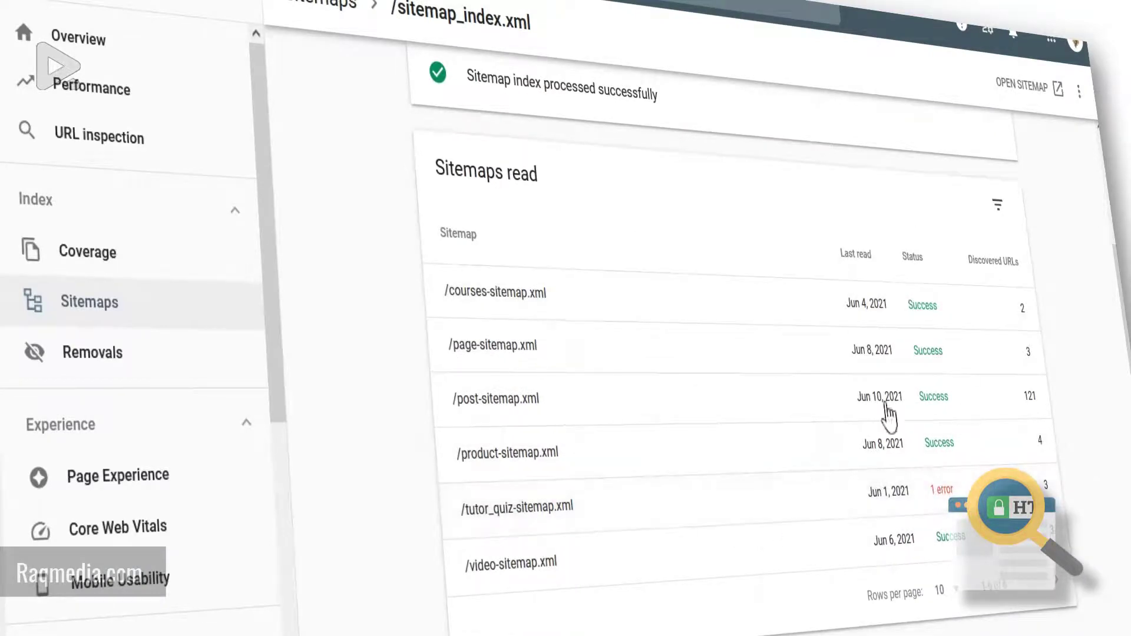
mouse_move(1099, 467)
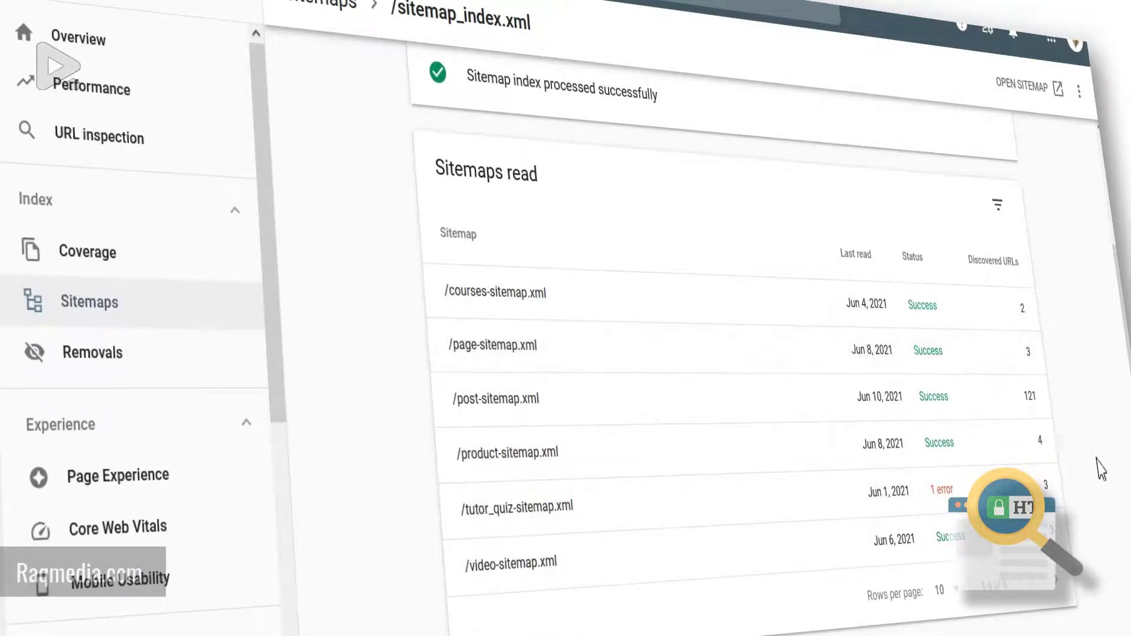
- Review the index details (last read 6/12/21, 136 discovered URLs) and return to the Sitemaps list
scroll(up, 3)
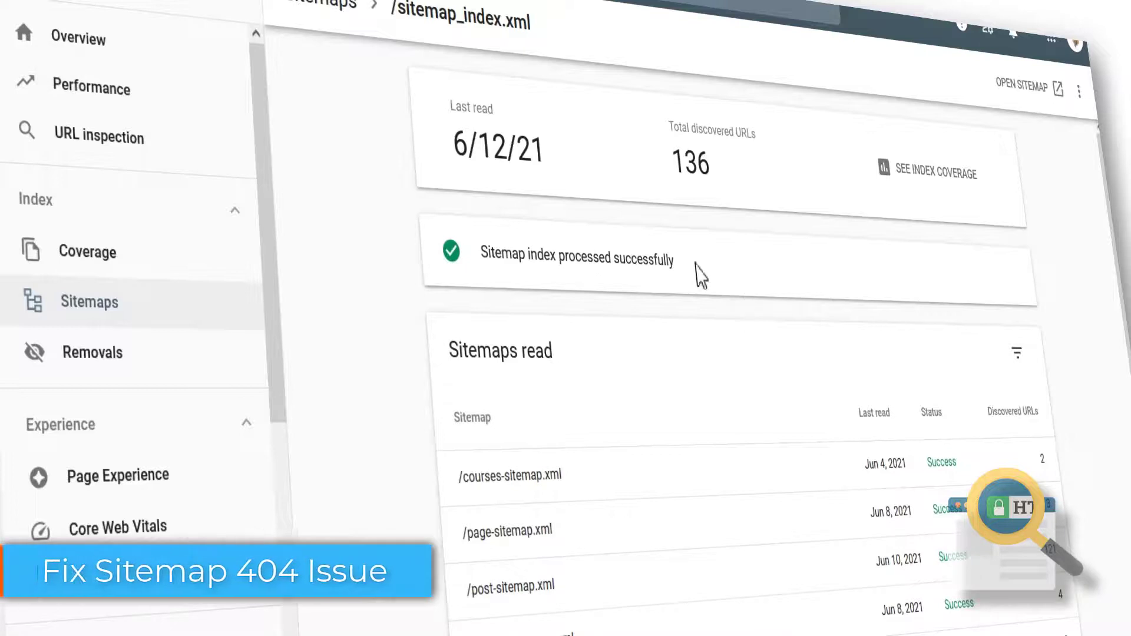
mouse_move(407, 267)
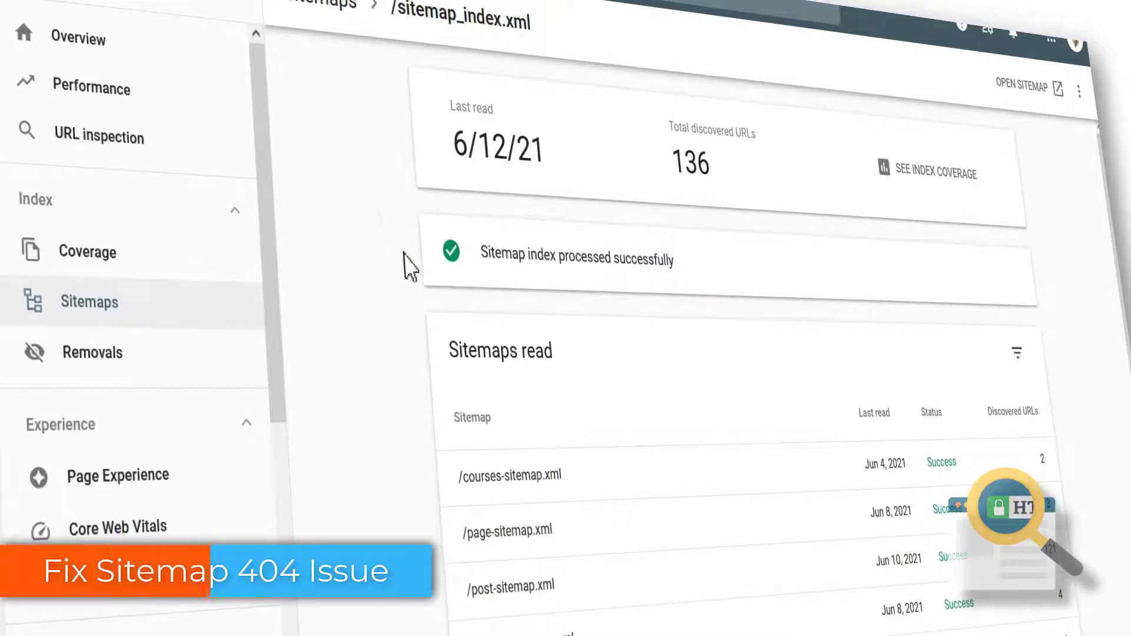
mouse_move(721, 303)
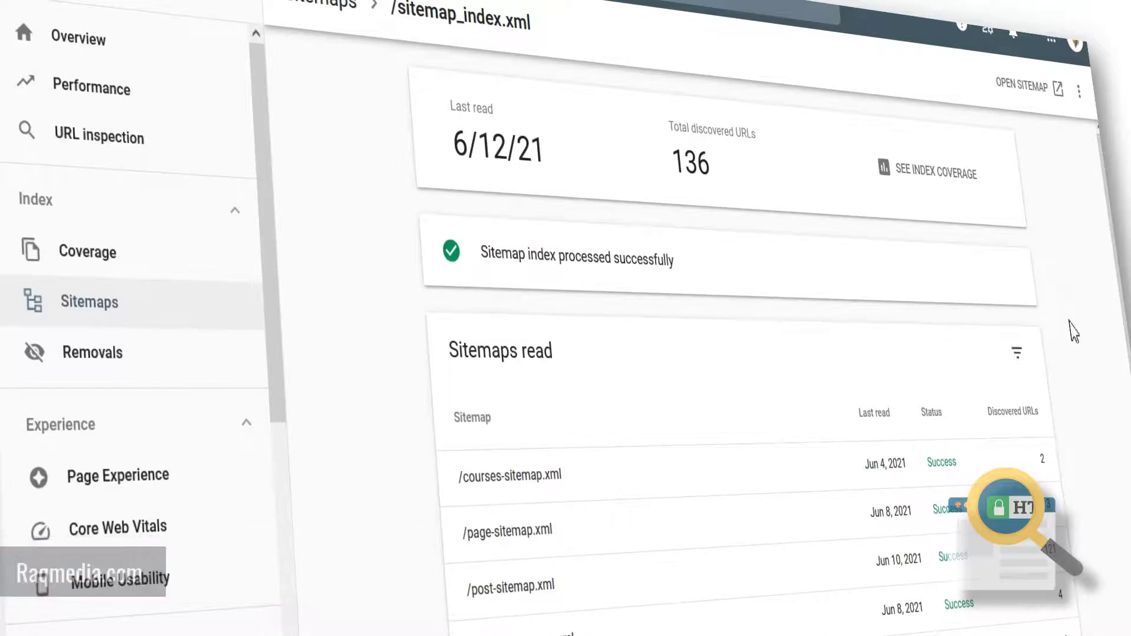
click(88, 301)
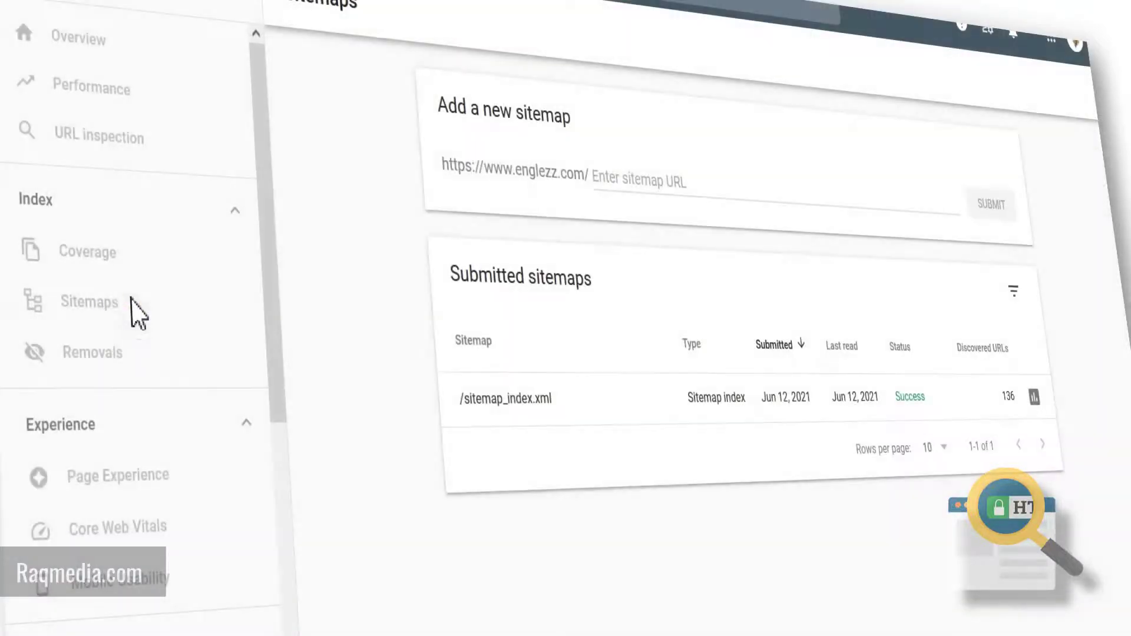